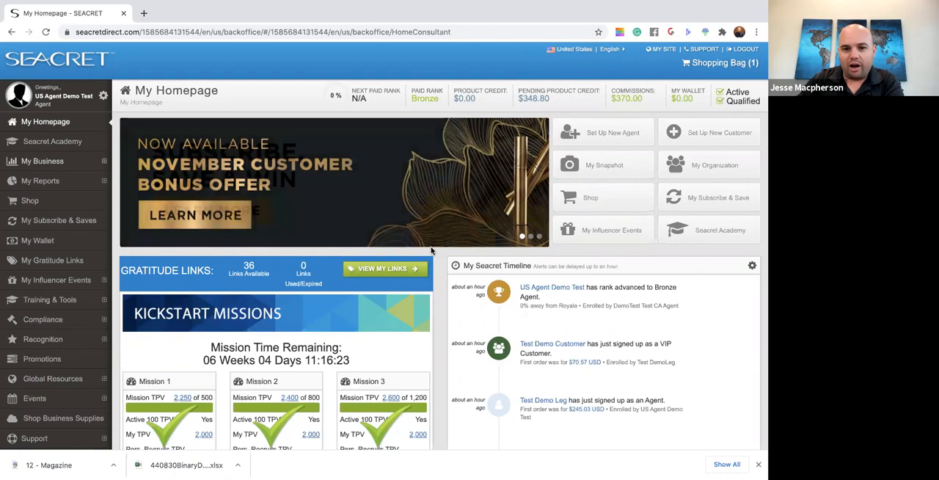
Step: Scroll the homepage down and back up to reach the rank percentage indicator
scroll(down, 3)
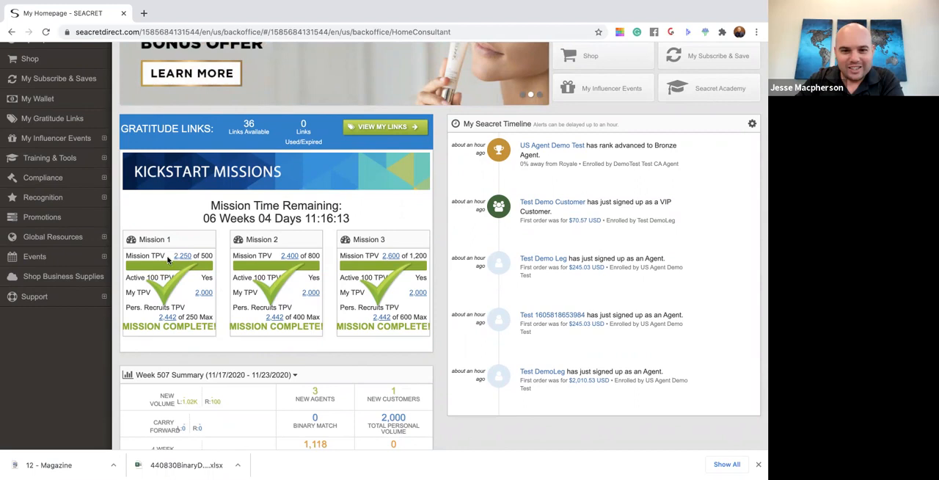
scroll(up, 3)
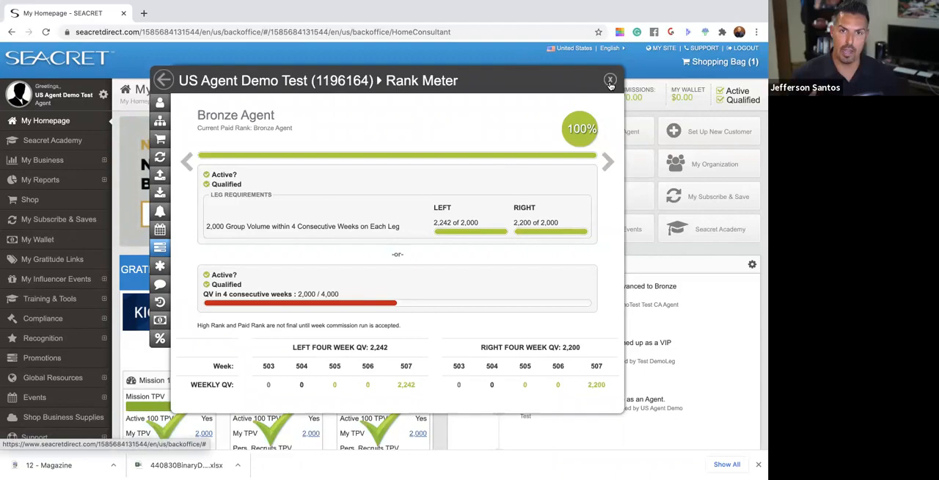
Step: Step the Rank Meter forward through Silver, Gold and Royale Agent requirements
click(607, 163)
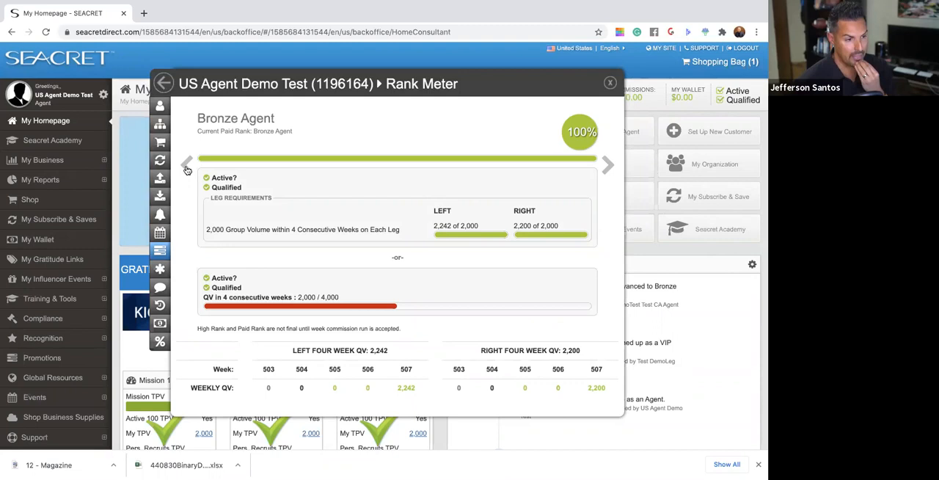
mouse_move(599, 175)
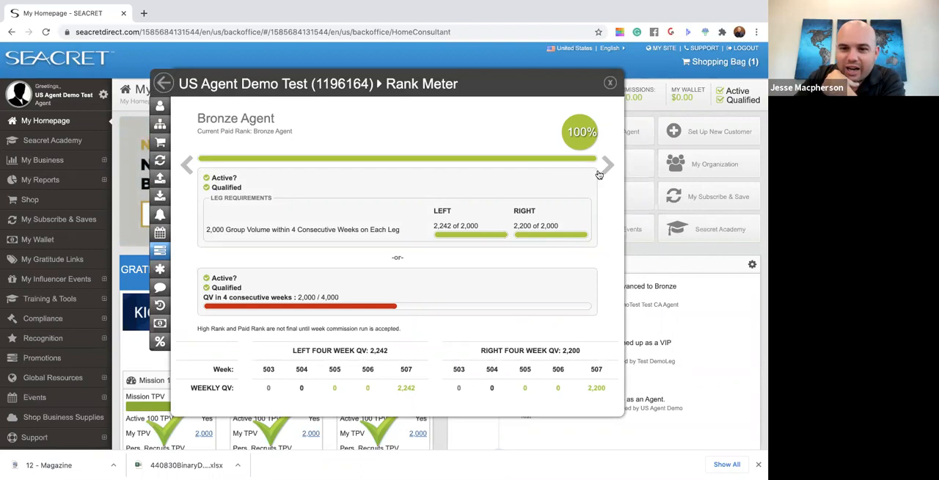
click(608, 162)
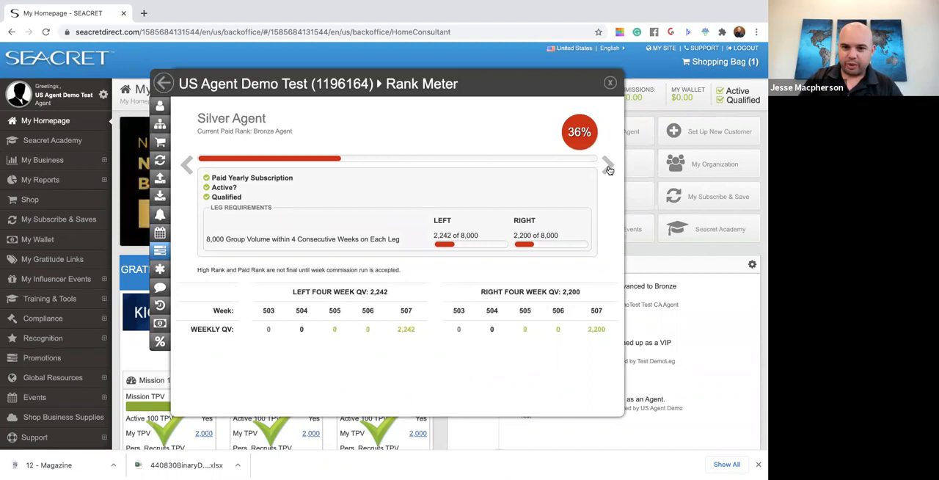
click(607, 161)
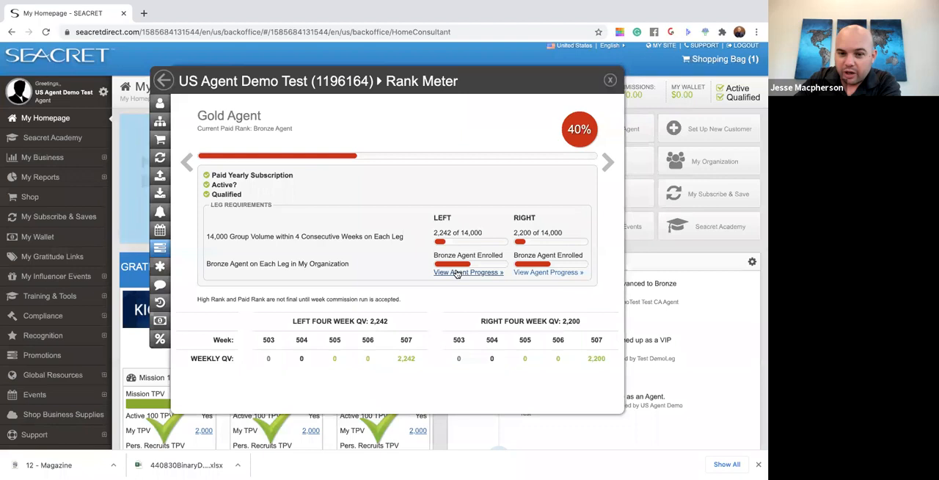
Step: View the left-leg agent progress, advance to Royale Crown, then close the Rank Meter
click(468, 273)
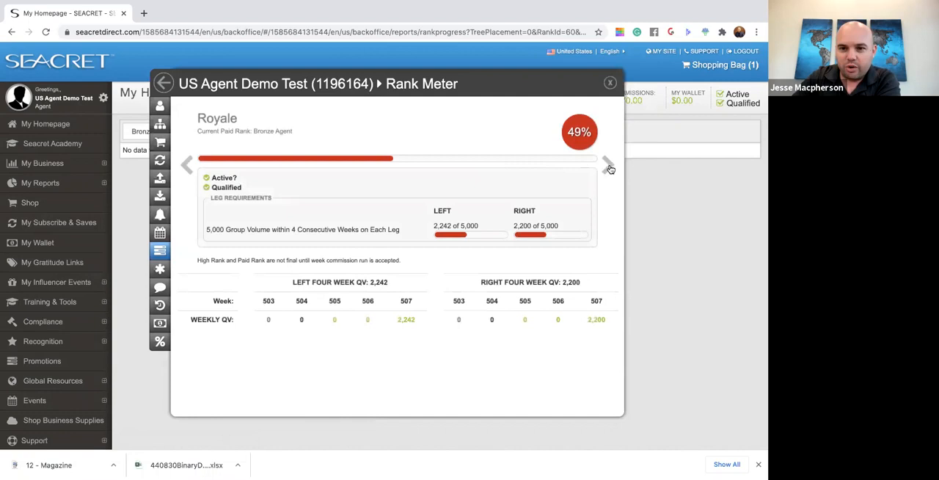
click(609, 163)
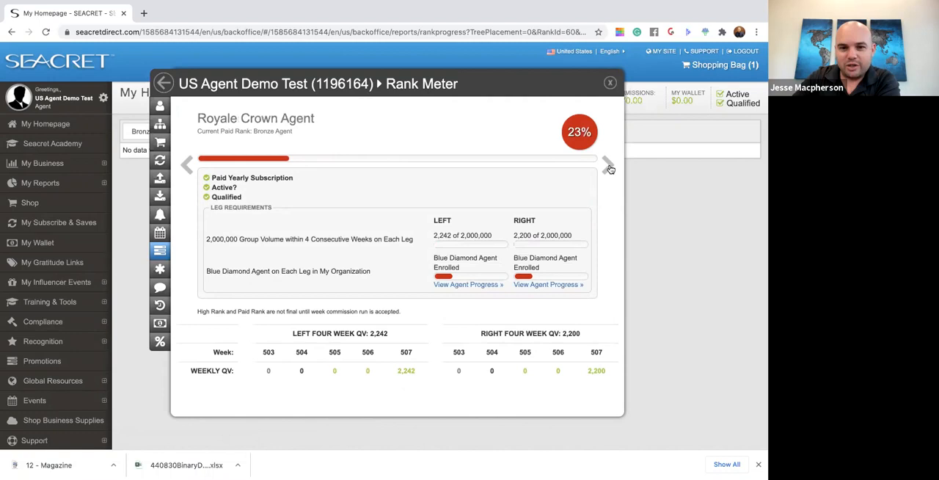
click(610, 83)
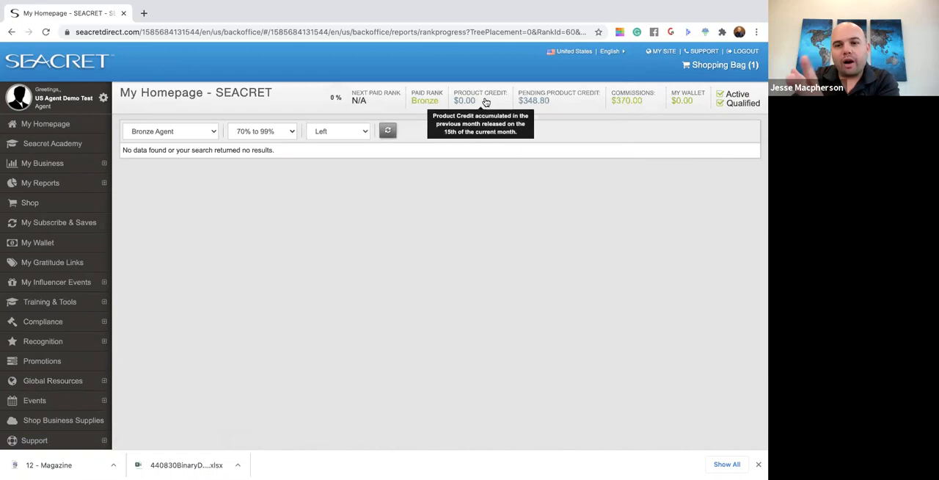
Step: View the Week 507 commission breakdown of $370, then return to My Homepage
click(633, 100)
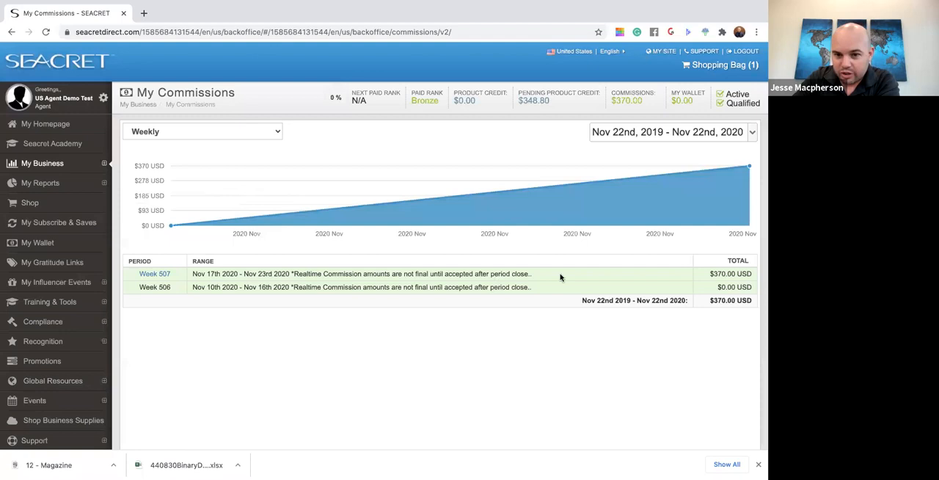
click(154, 273)
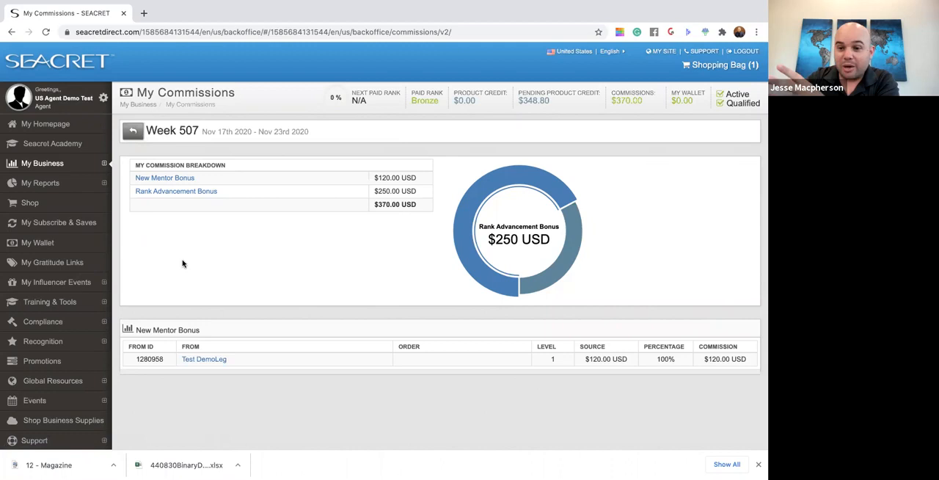
mouse_move(218, 255)
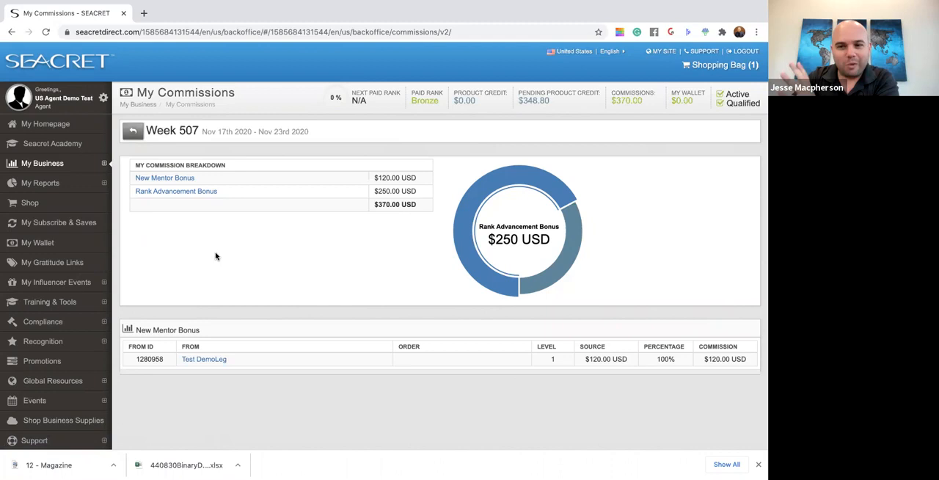
click(46, 123)
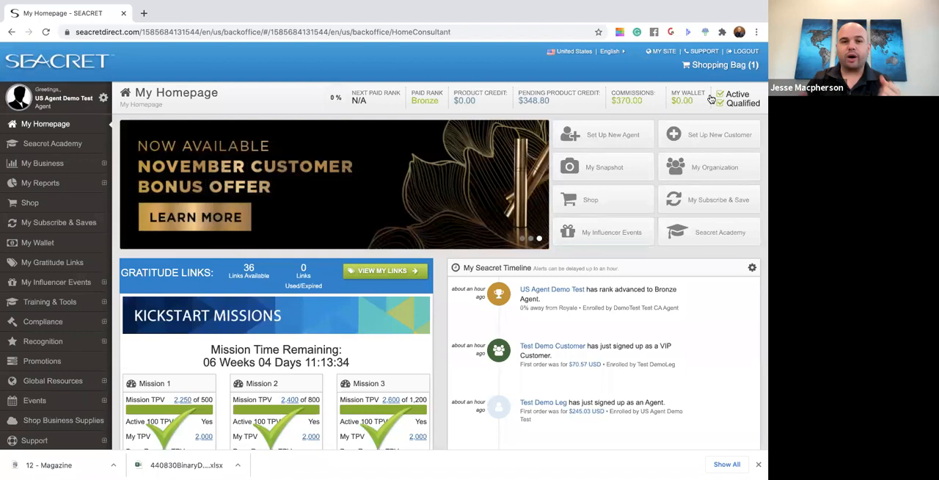
scroll(down, 3)
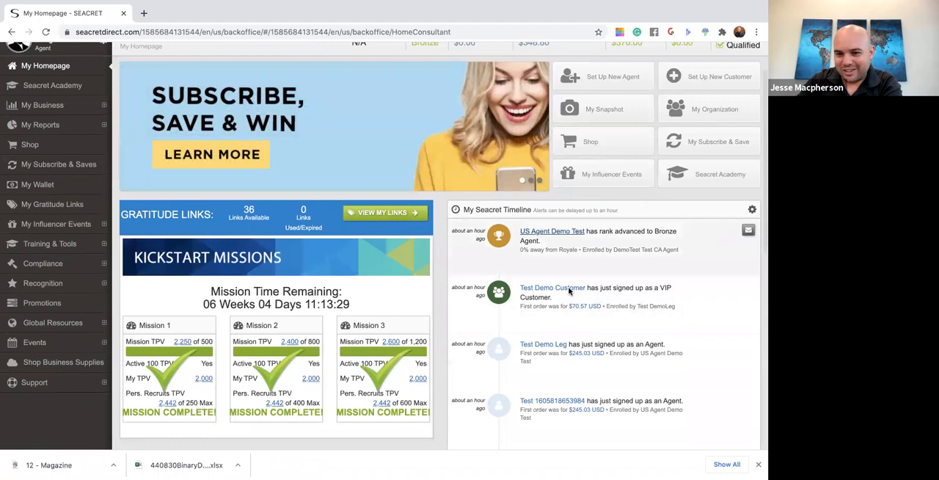
scroll(down, 3)
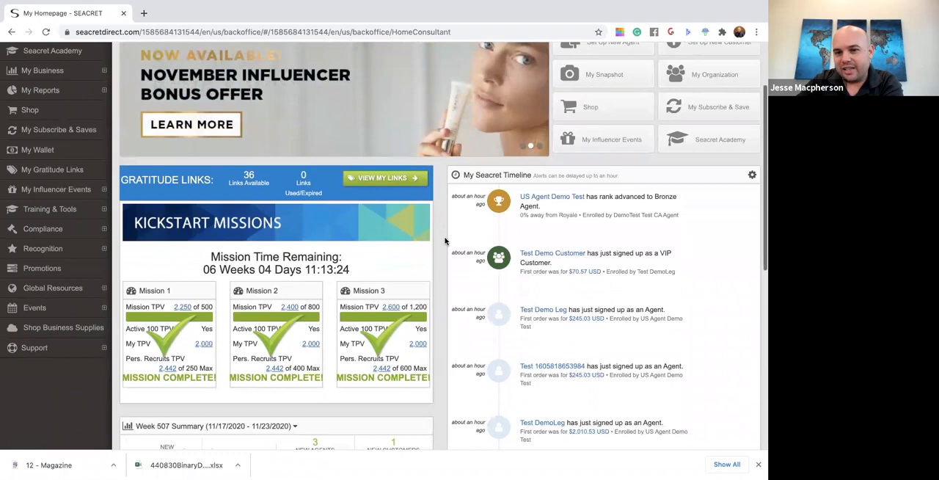
scroll(down, 3)
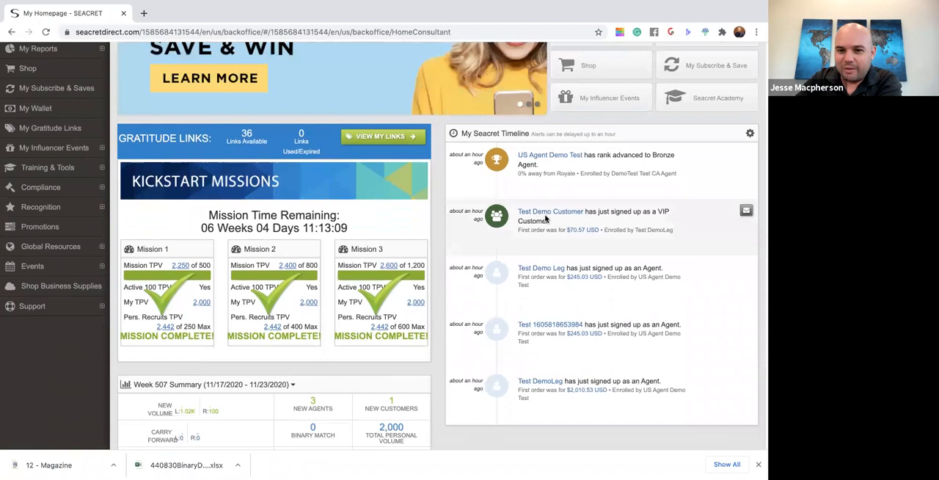
click(551, 211)
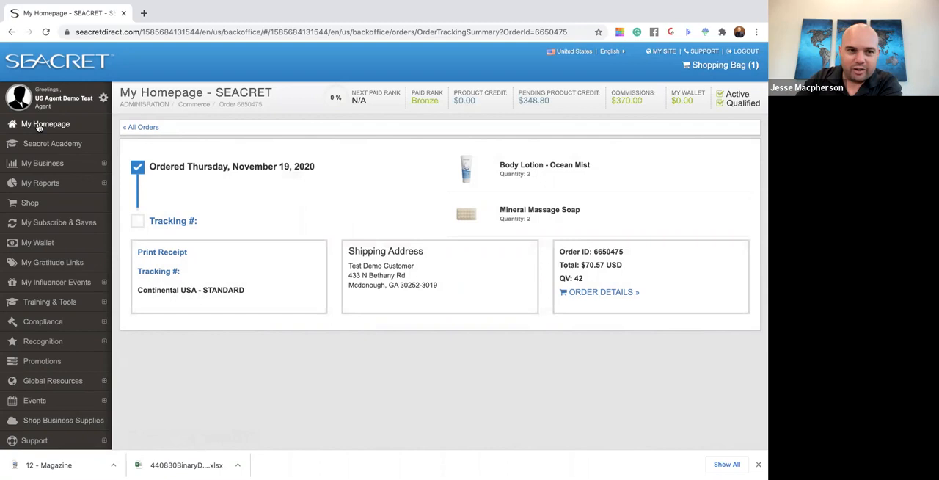
Step: Return to My Homepage from the order tracking summary
click(45, 123)
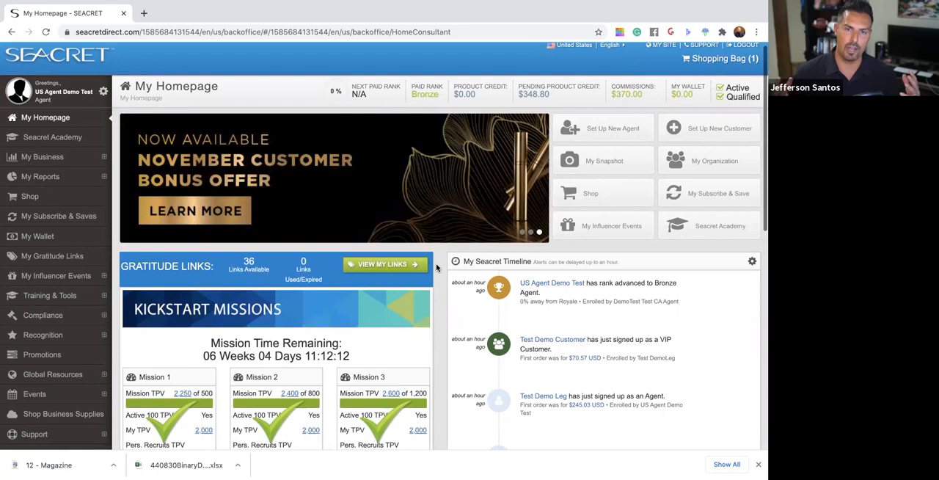
scroll(down, 3)
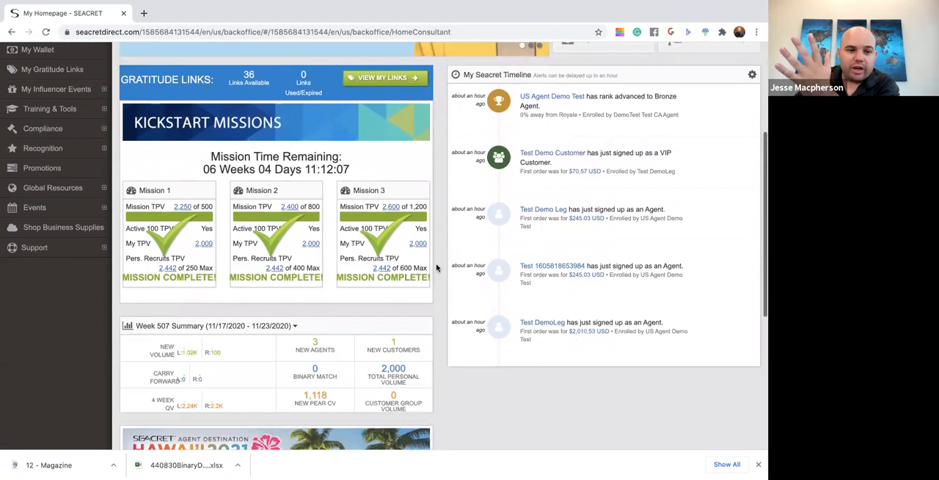
scroll(down, 3)
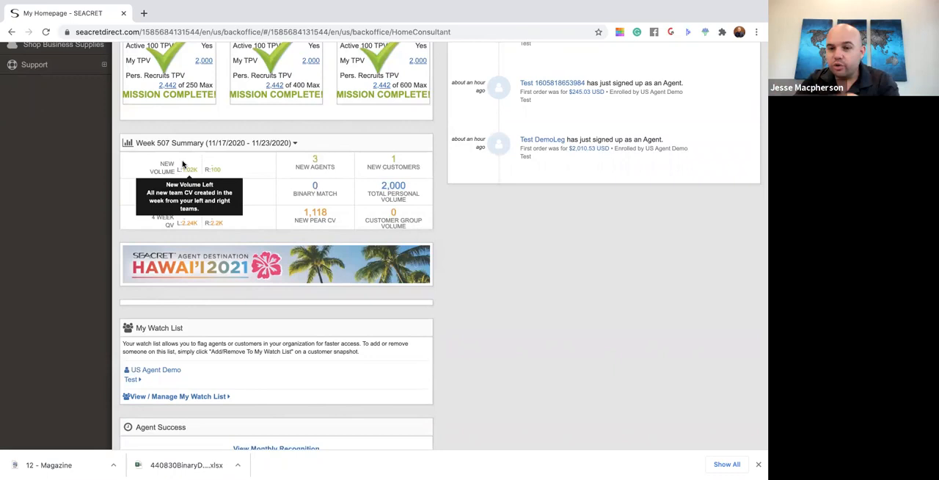
mouse_move(204, 224)
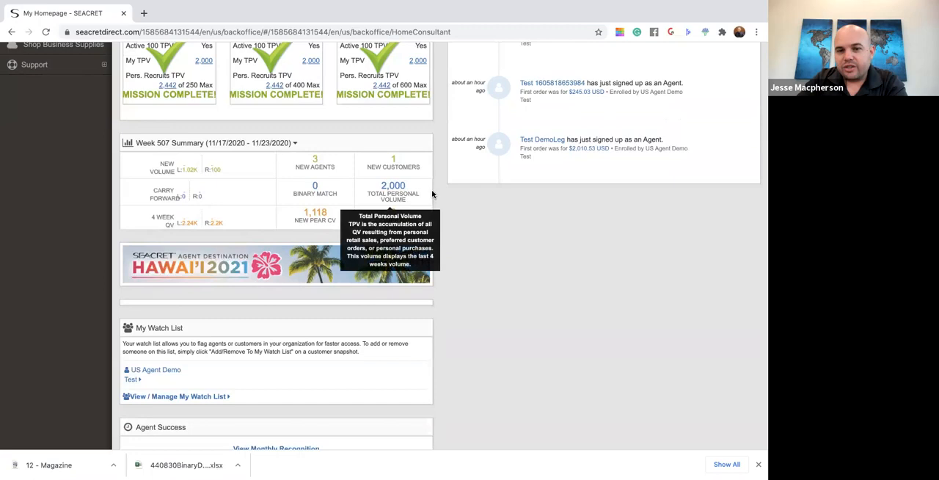
scroll(up, 3)
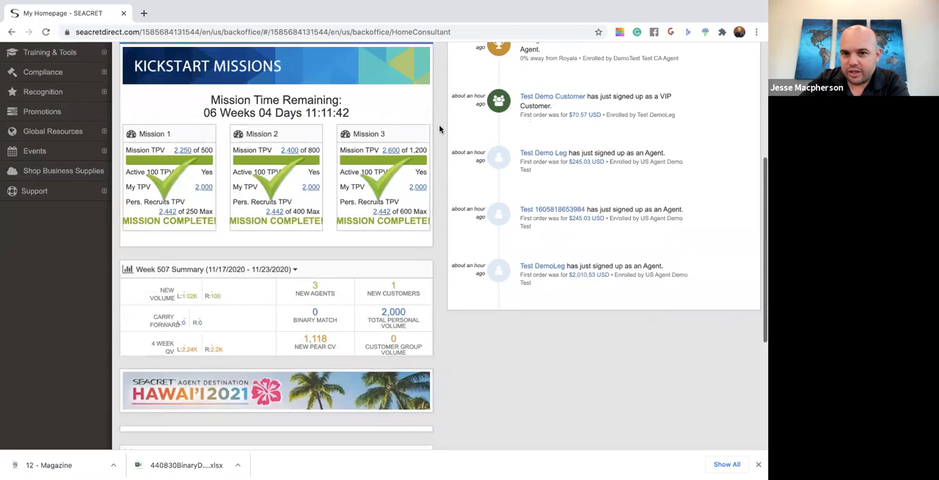
click(53, 144)
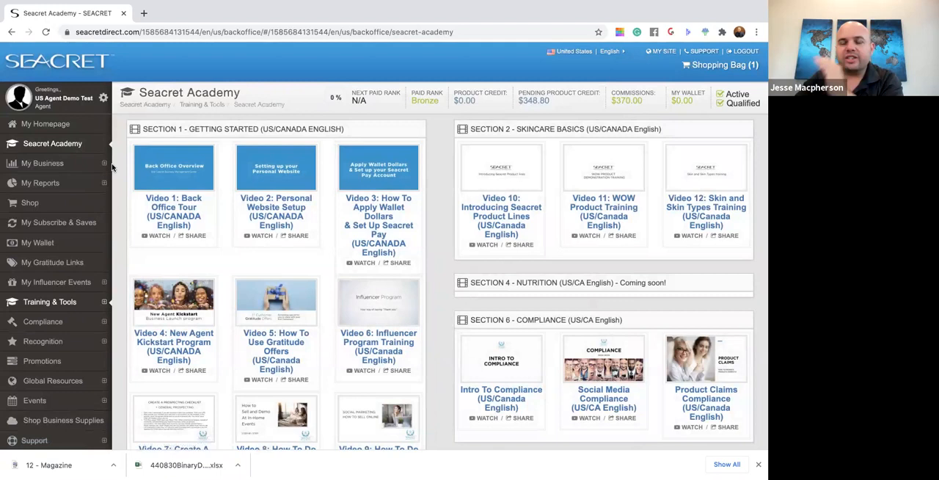
mouse_move(173, 168)
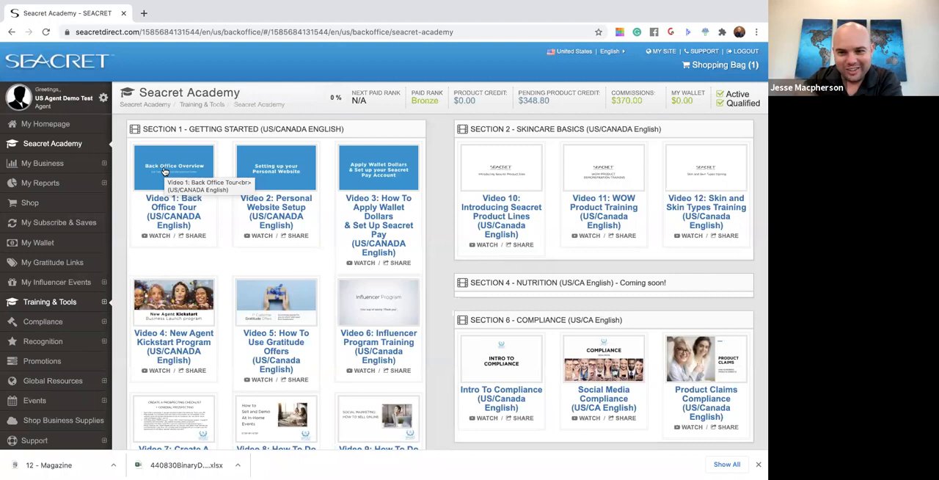
mouse_move(424, 172)
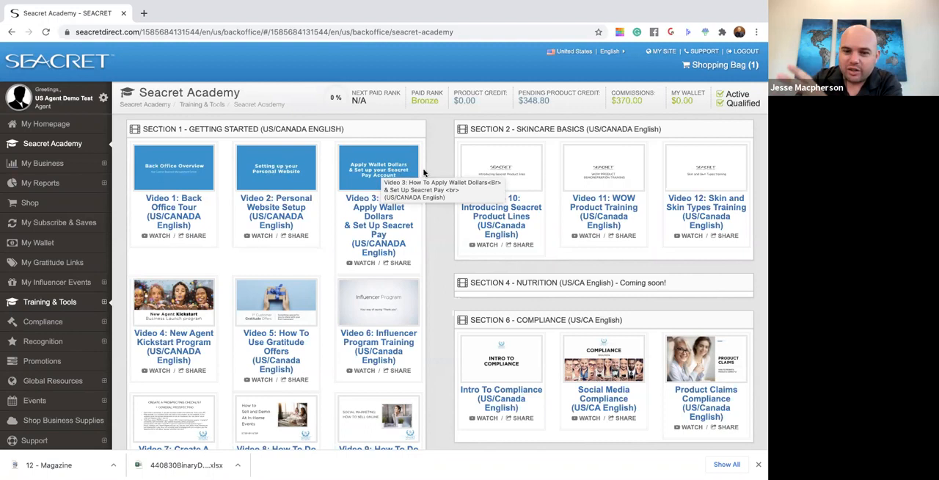
scroll(down, 3)
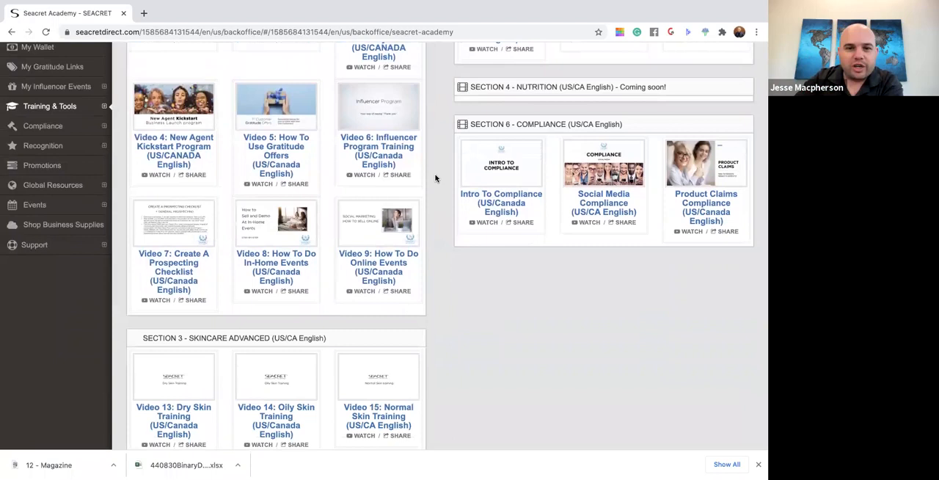
scroll(down, 3)
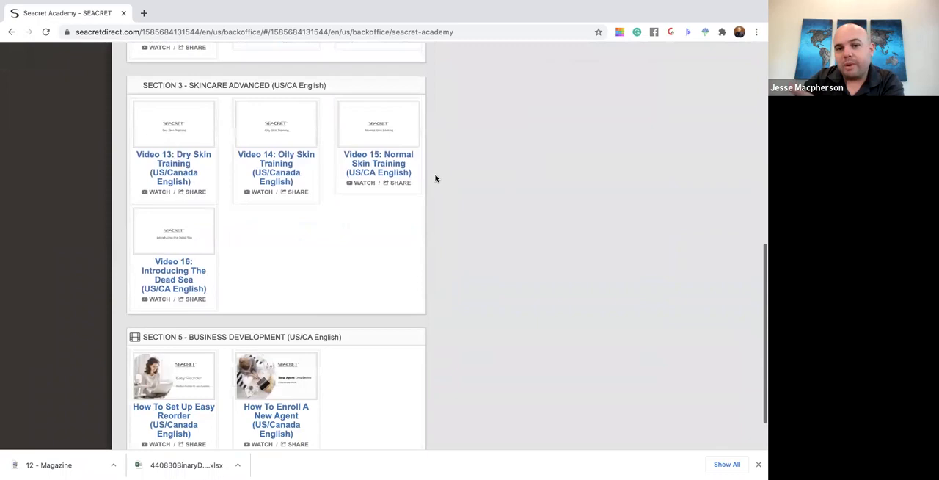
scroll(down, 3)
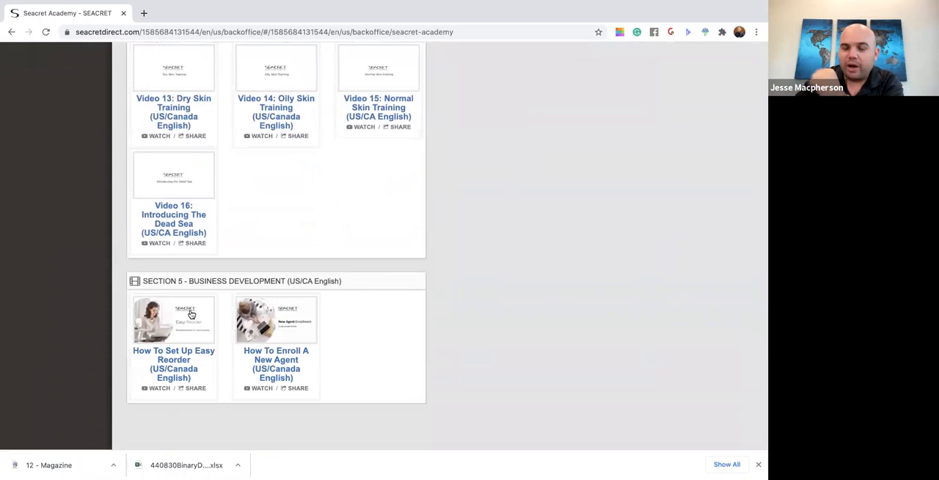
mouse_move(323, 314)
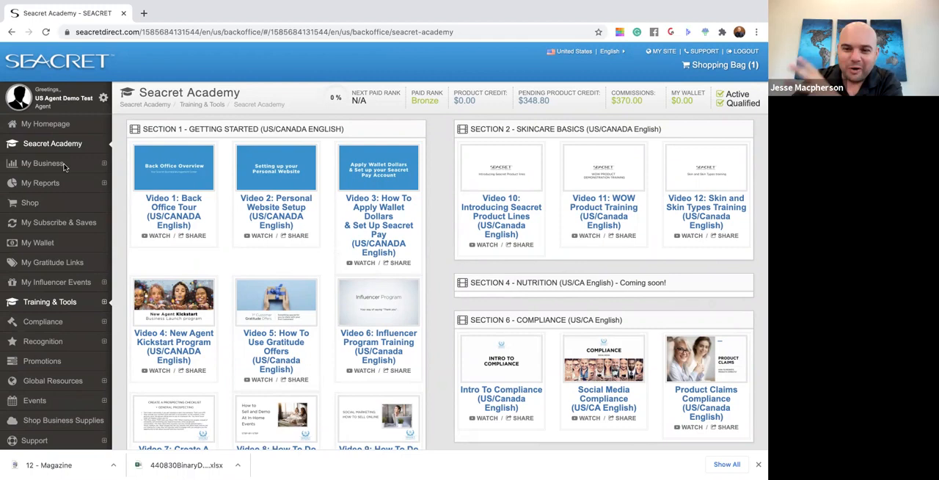
Step: Expand and collapse My Business, then bring up the My Subscribe & Saves page
click(43, 163)
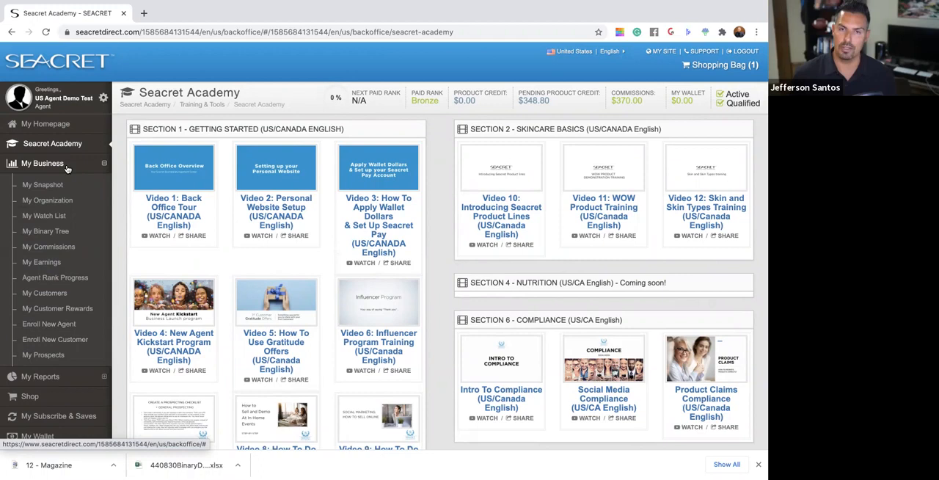
click(41, 163)
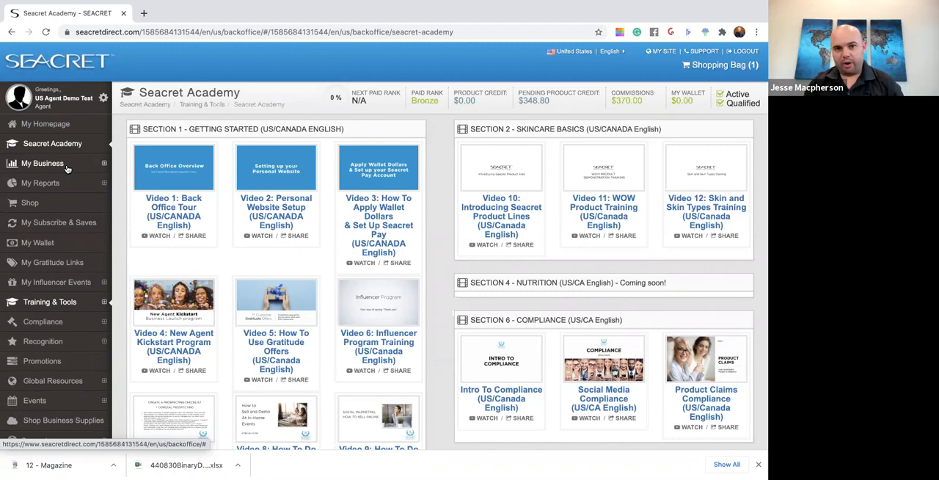
mouse_move(38, 214)
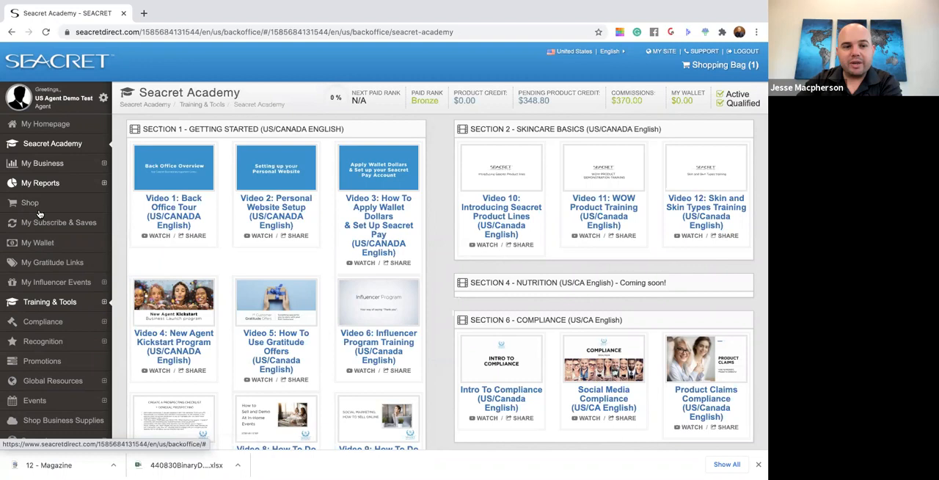
click(59, 223)
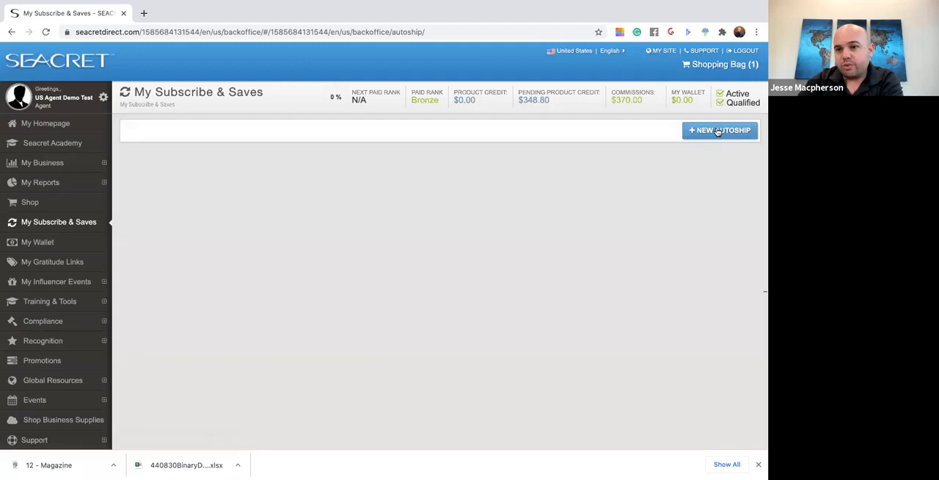
Step: Create a new autoship processing Nov 20th and view its Nutrition products
click(719, 129)
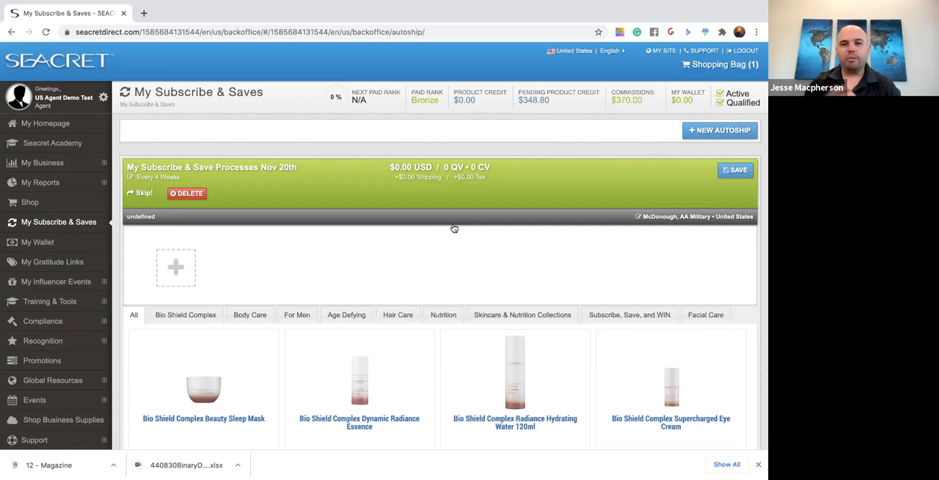
mouse_move(484, 259)
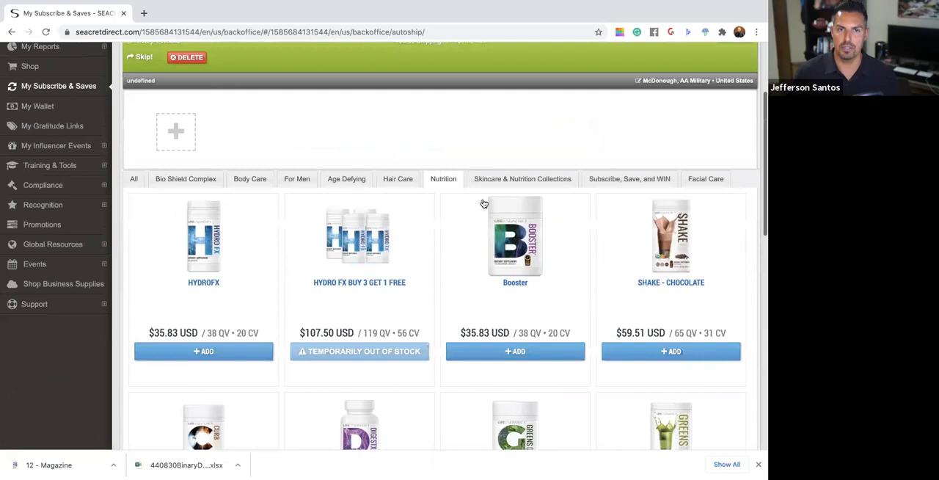
scroll(up, 3)
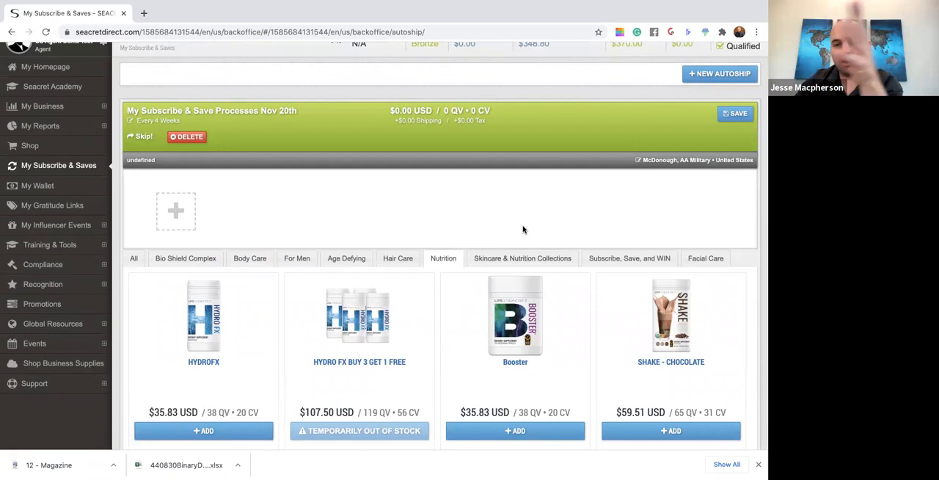
Step: Show the Skincare & Nutrition Collections tab and scroll through its bundles
click(522, 259)
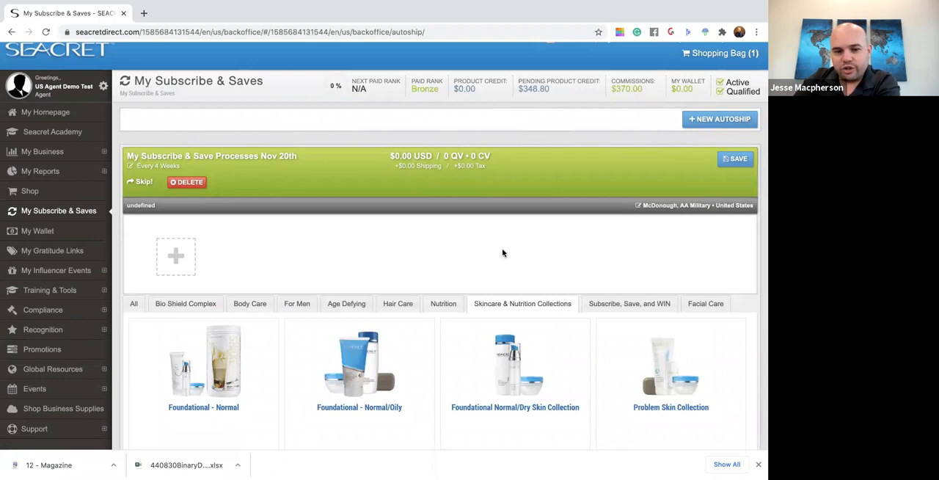
scroll(down, 3)
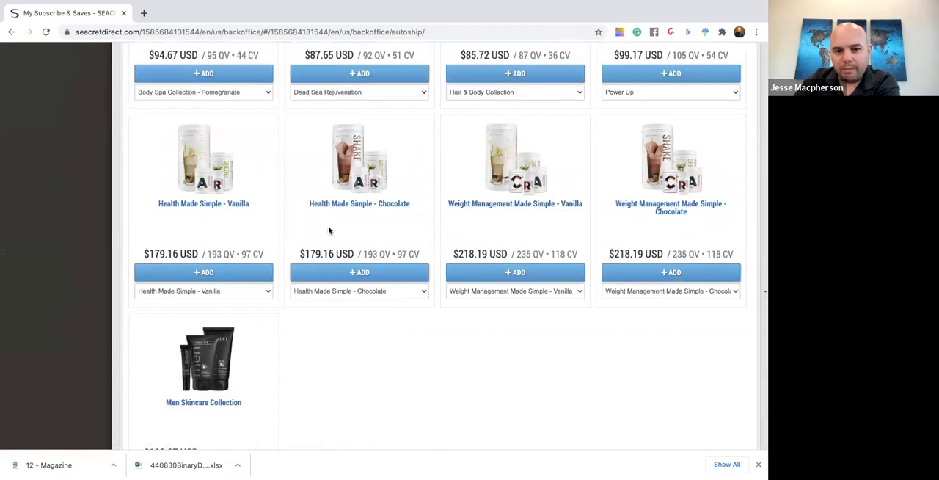
mouse_move(347, 231)
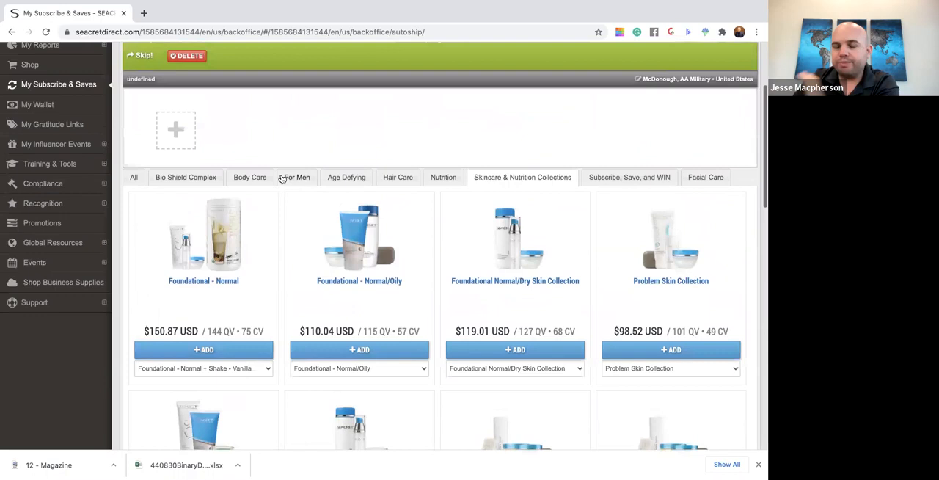
scroll(up, 3)
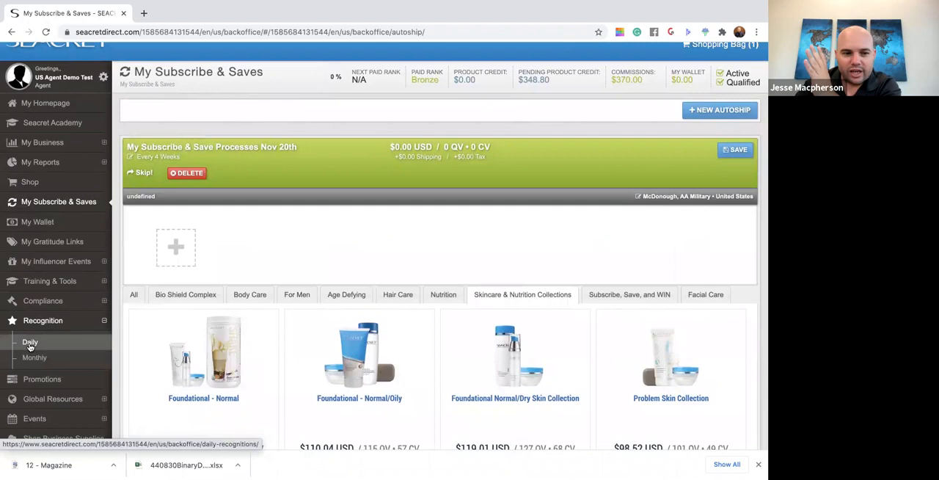
Step: View the Daily recognition sharables, then the Promotions flyers, and expand My Business
click(29, 342)
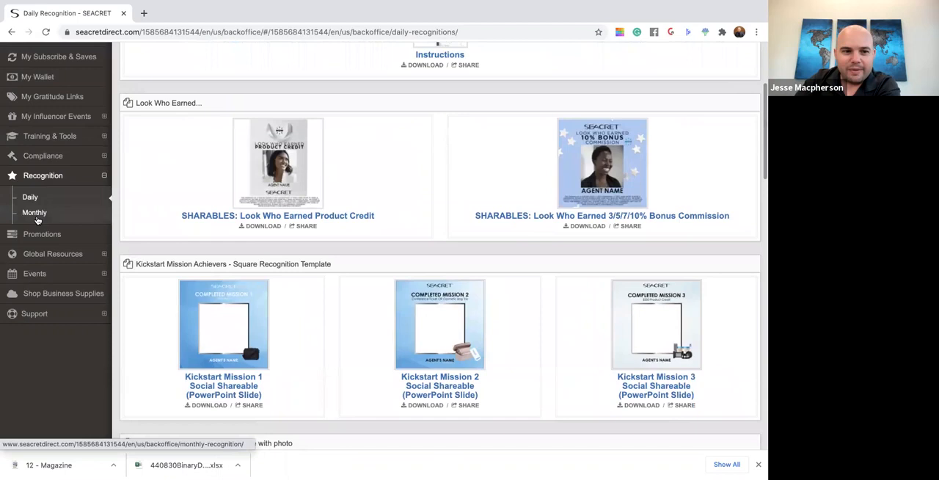
click(41, 234)
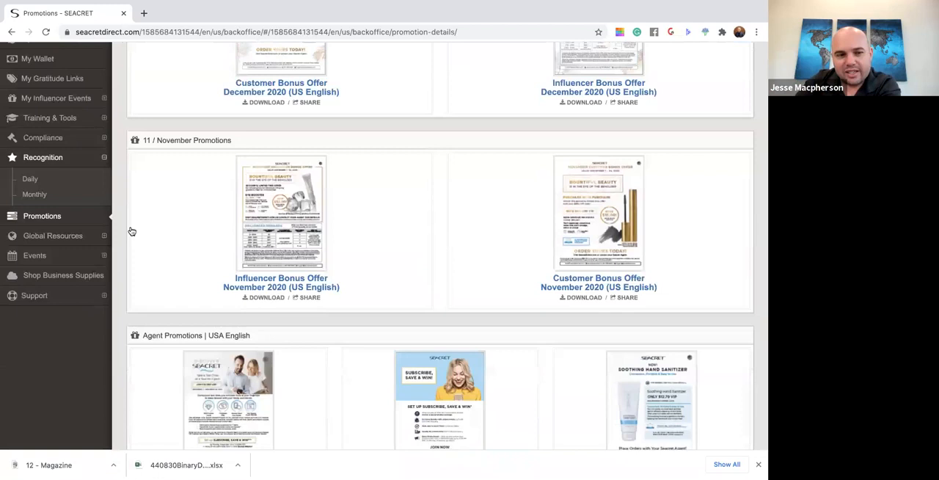
click(52, 235)
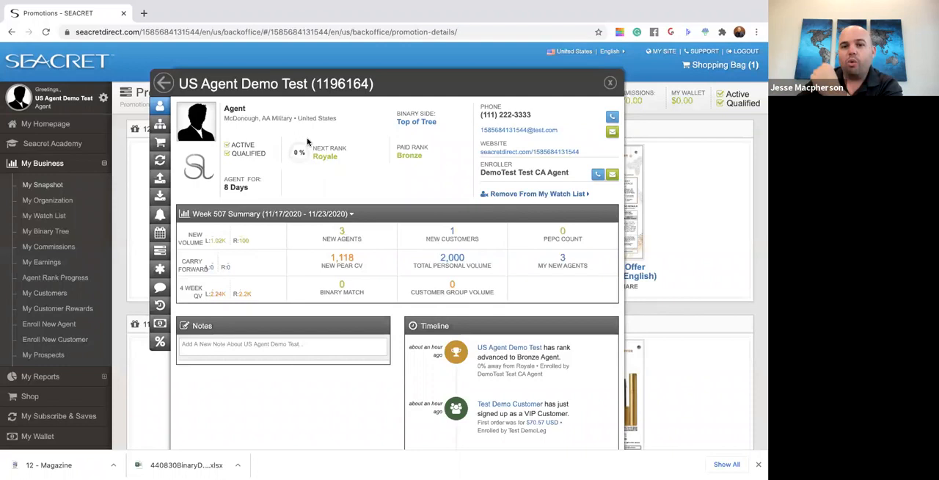
mouse_move(498, 160)
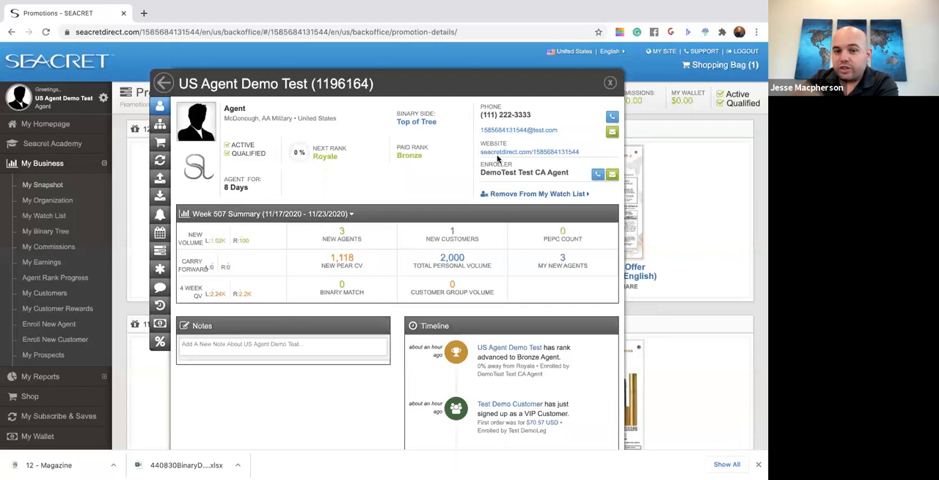
mouse_move(443, 189)
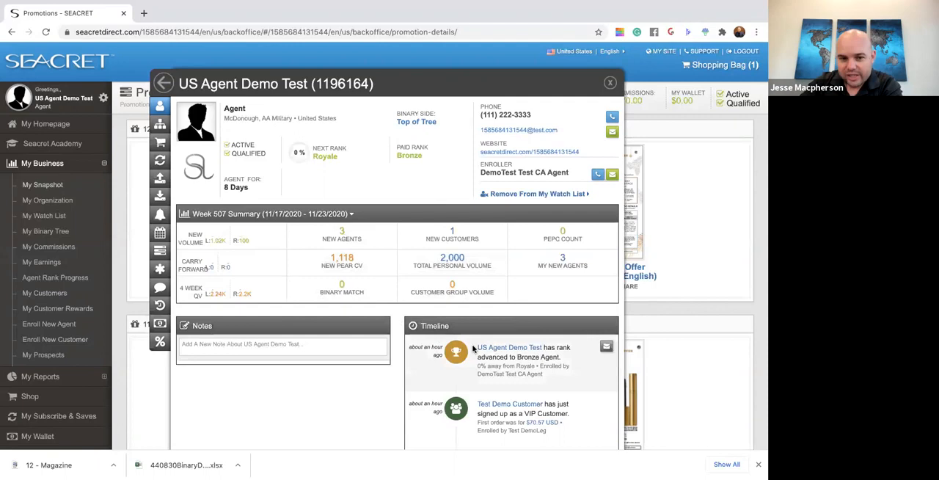
Step: Switch the demo agent's profile popup to the Binary Tree View
click(160, 124)
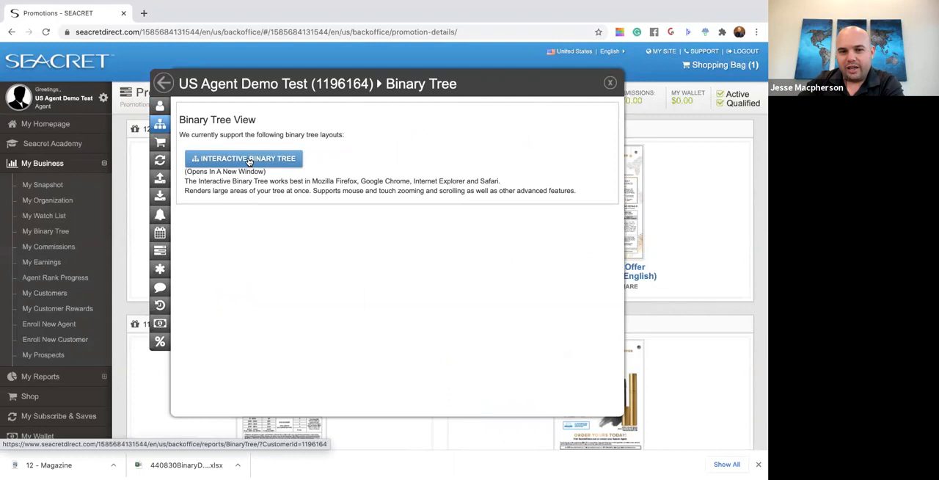
Step: View the Interactive Binary Tree, then switch to My Business > My Organization's six-member list
click(244, 158)
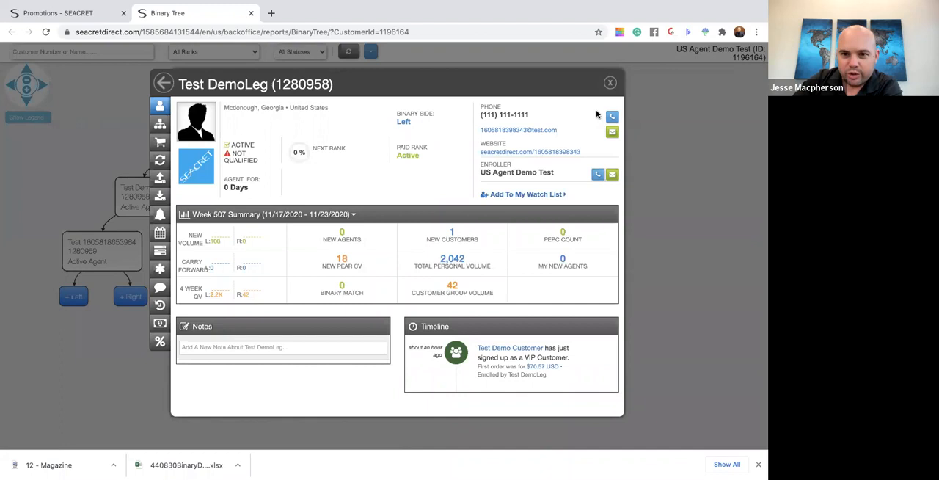
click(47, 199)
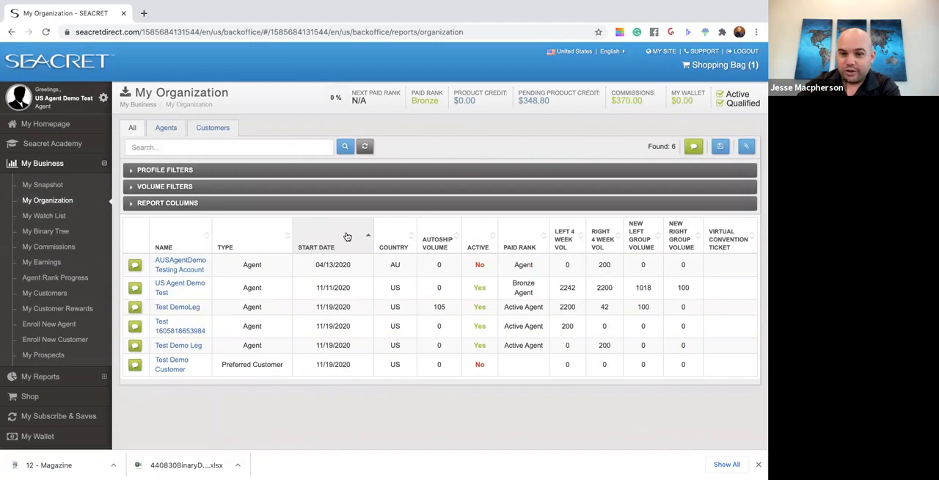
Step: Sort members by paid rank, then filter to agents in All Regions and search
click(519, 234)
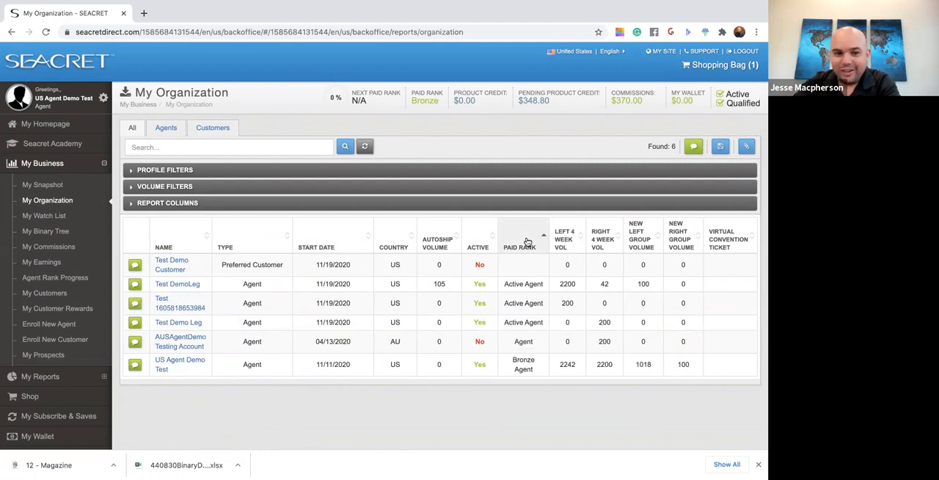
click(165, 170)
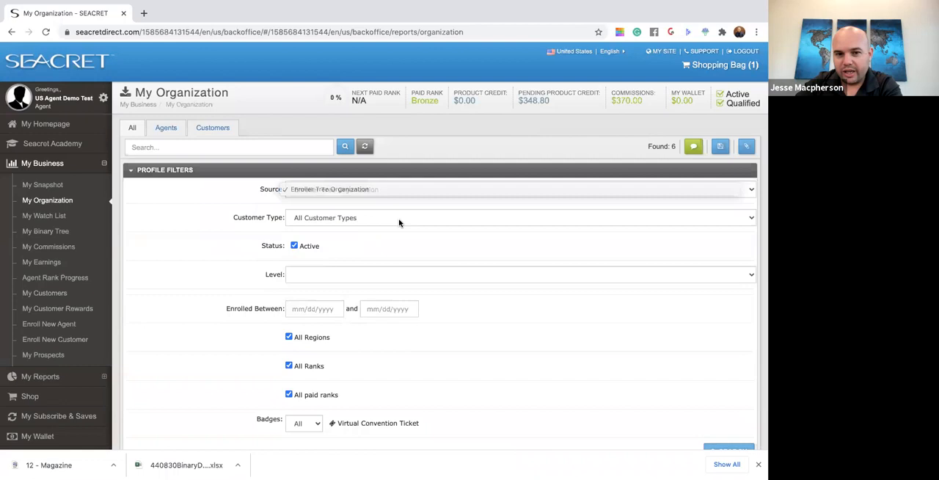
click(521, 218)
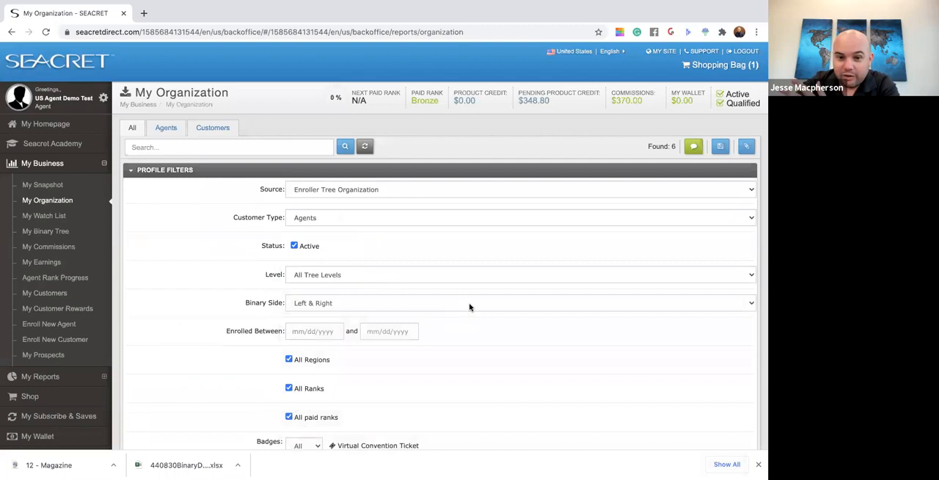
click(289, 358)
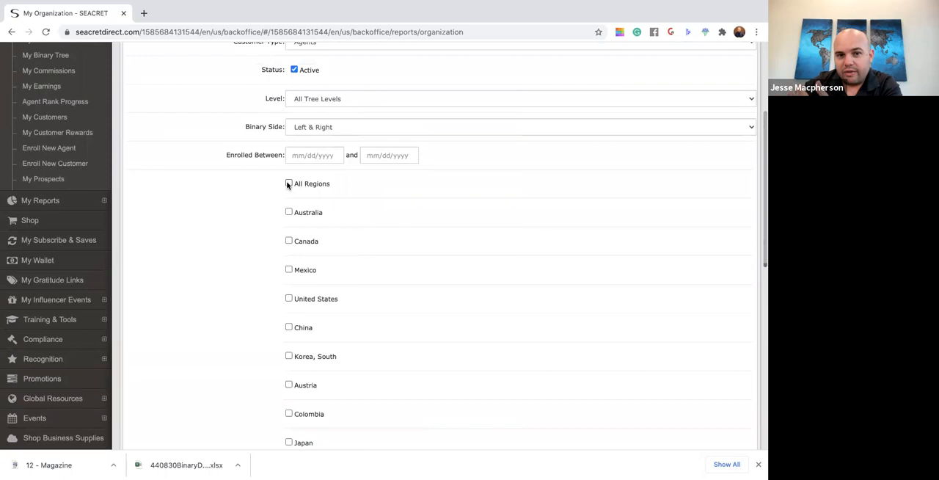
click(287, 184)
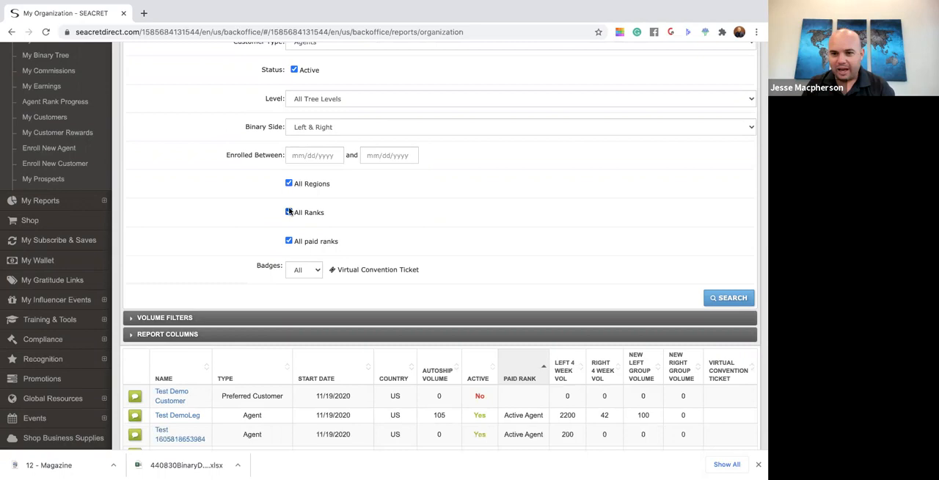
scroll(up, 3)
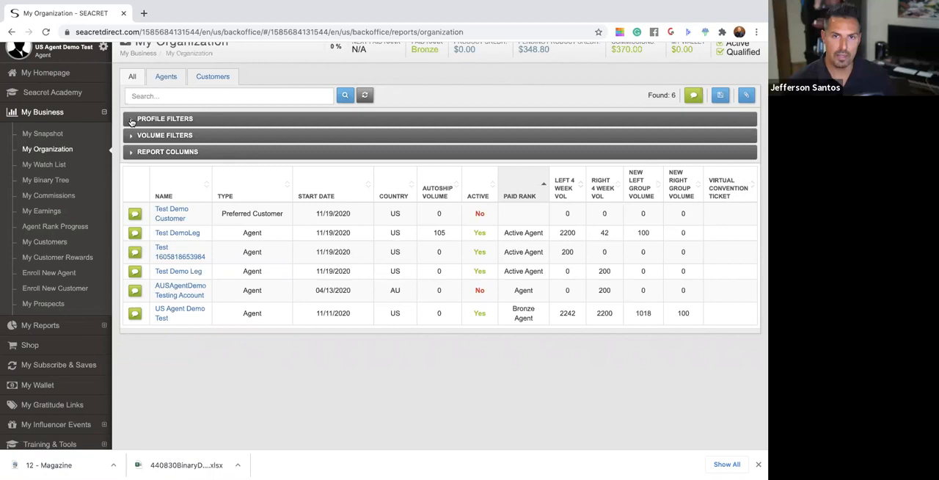
scroll(up, 3)
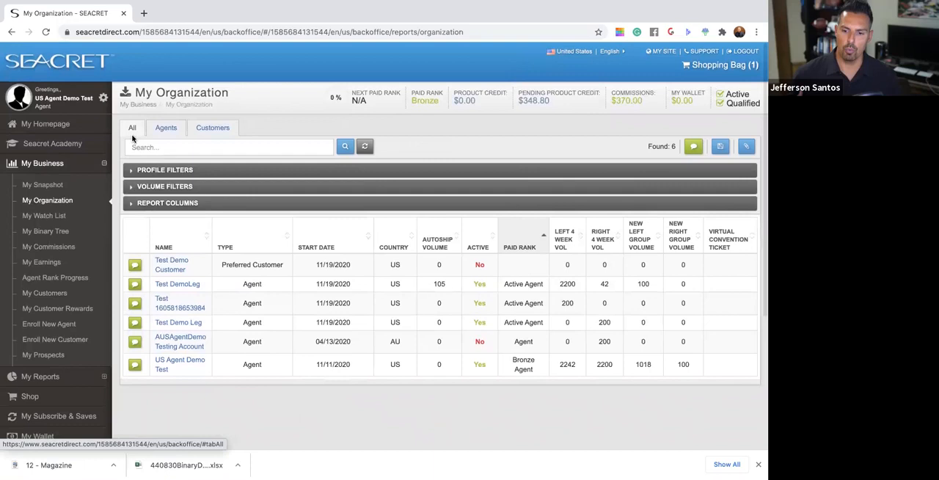
click(41, 163)
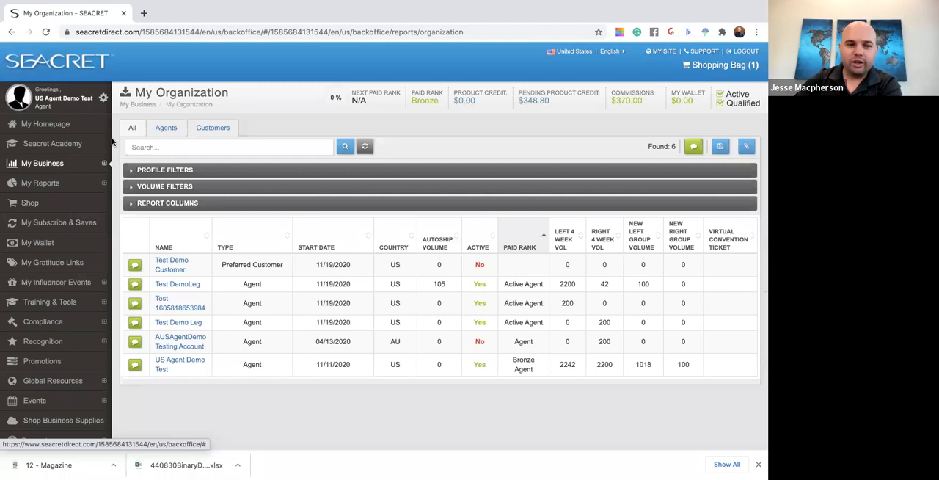
Step: Bring up the account gear menu beside the profile name for Alert Settings
click(102, 97)
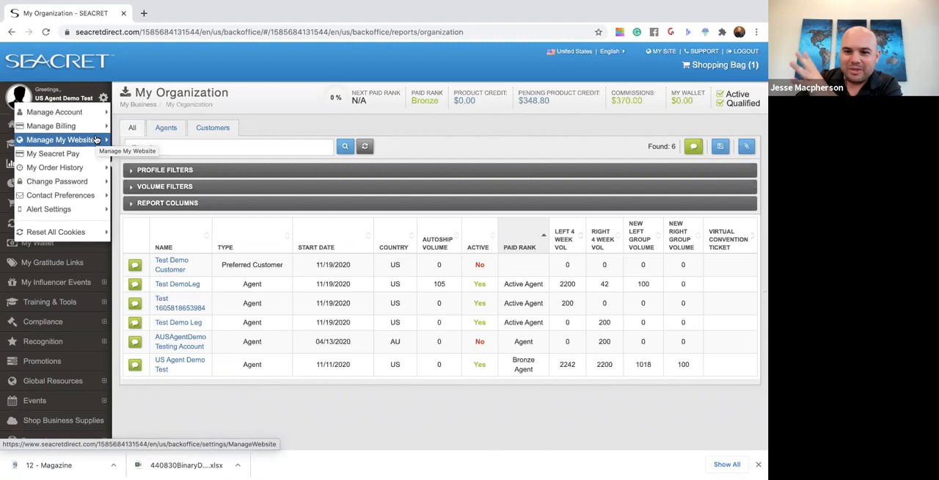
mouse_move(53, 152)
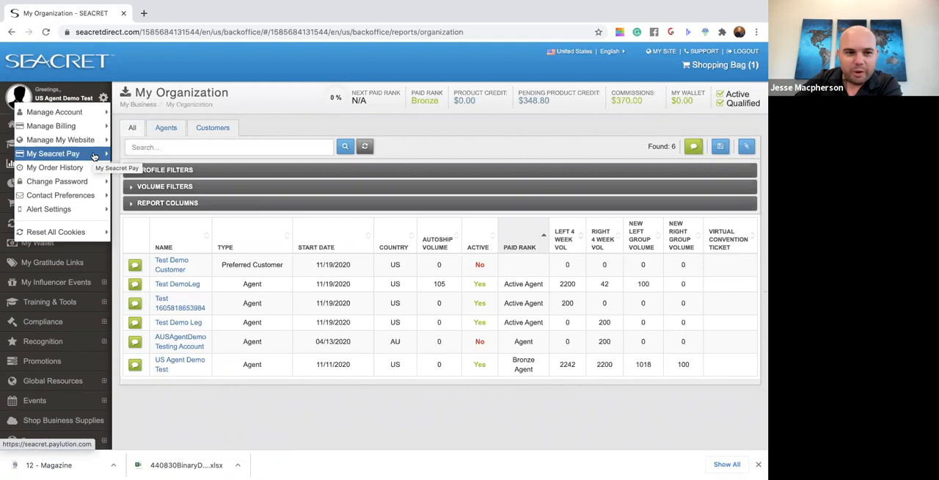
mouse_move(49, 209)
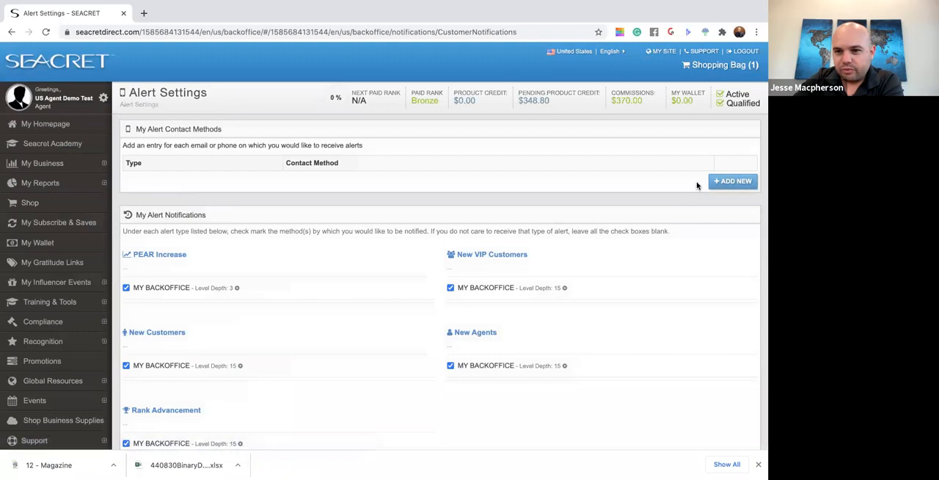
Step: Add a new alert contact of type Text for the mobile number and save it
click(732, 180)
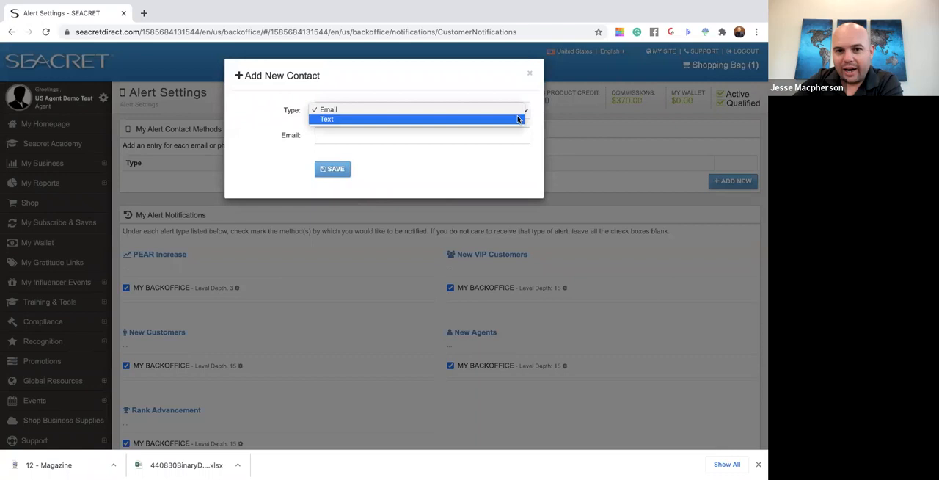
click(326, 120)
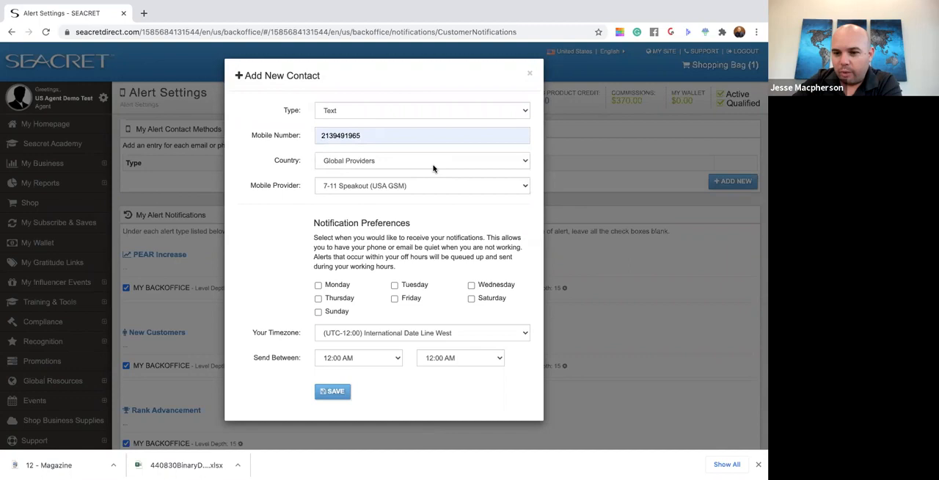
click(332, 390)
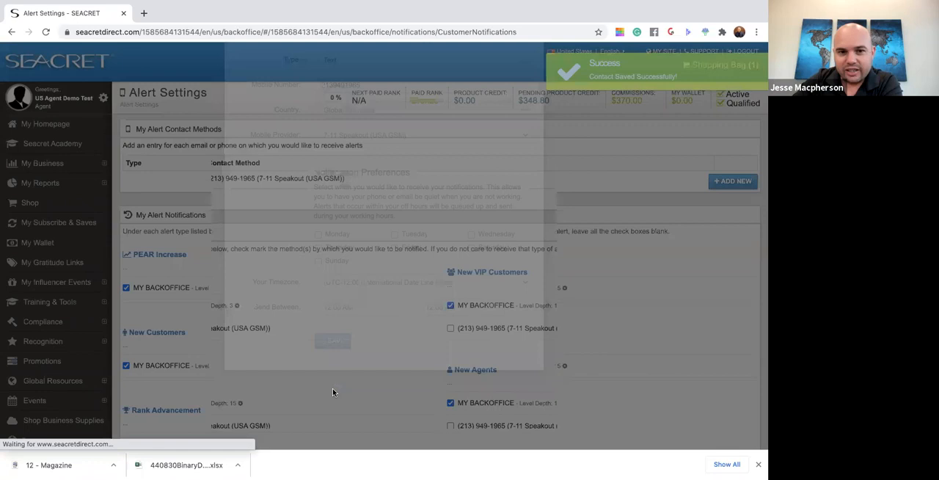
Step: Enable the new text contact under New Agents and review its Manage Level Depth dialog
scroll(down, 3)
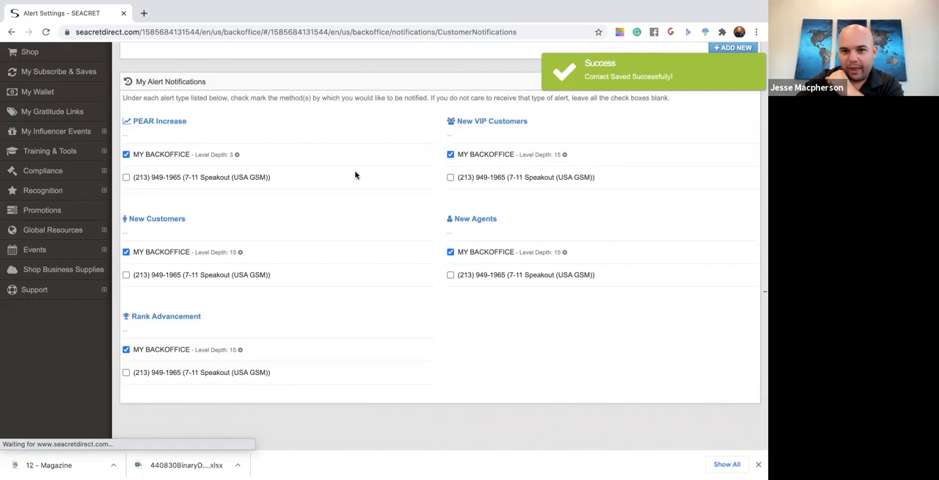
click(451, 274)
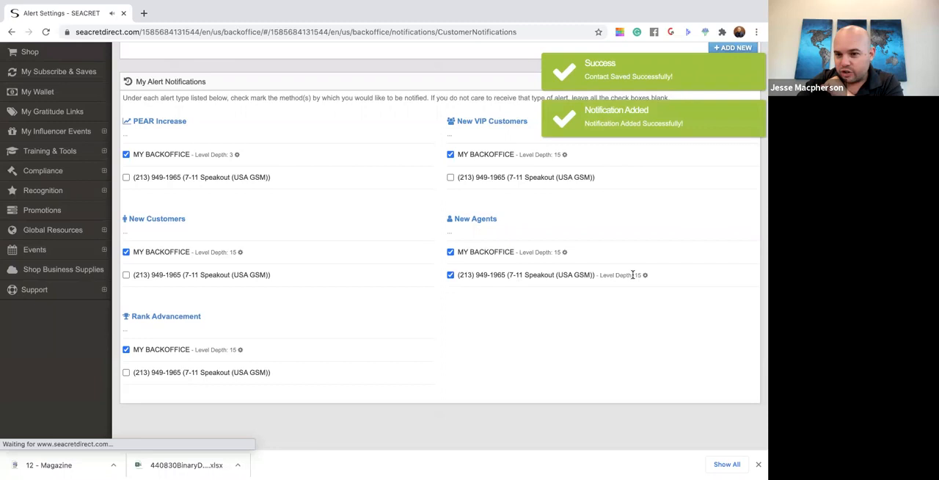
click(645, 275)
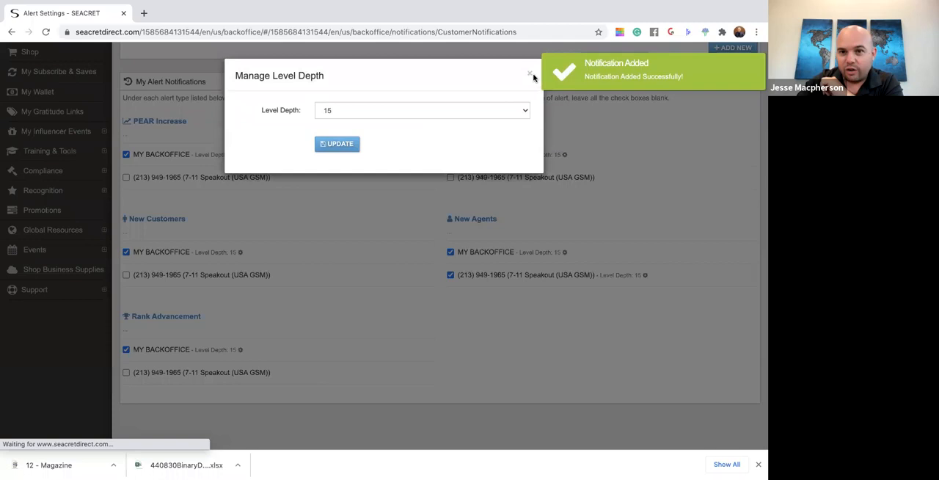
click(531, 73)
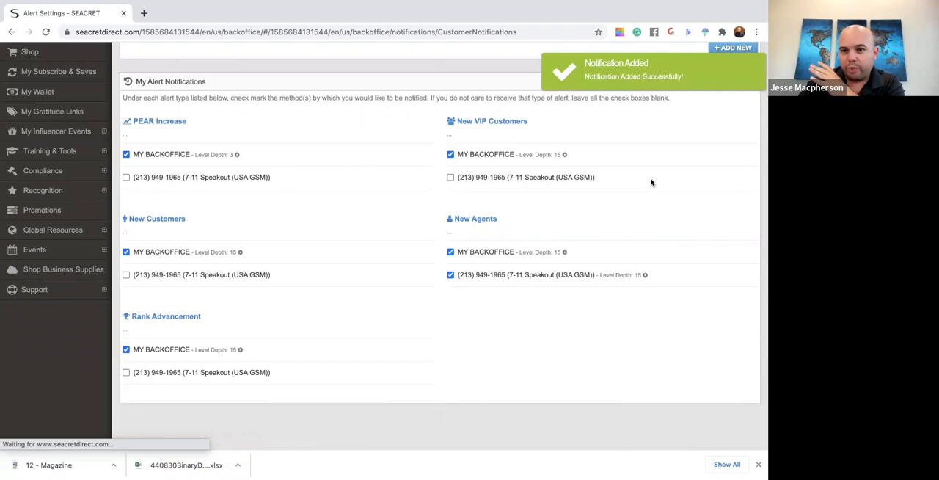
mouse_move(661, 174)
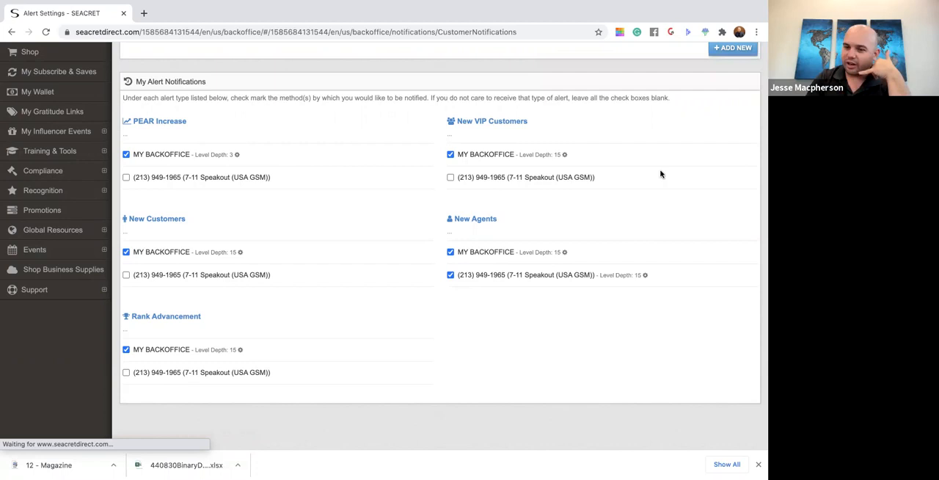
Step: Scroll back up toward the Shop link listing the product packs
scroll(up, 3)
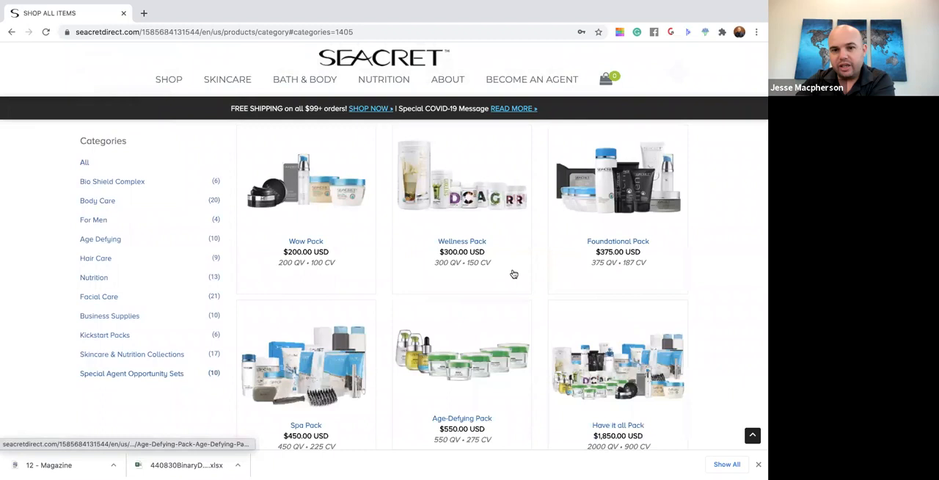
Step: Review the Have it all Pack's item list, then return to the packs list
click(618, 426)
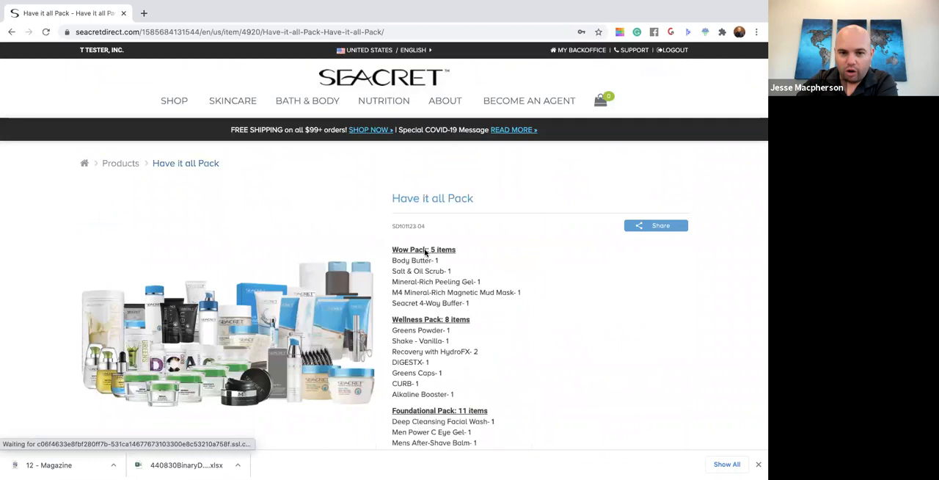
scroll(down, 3)
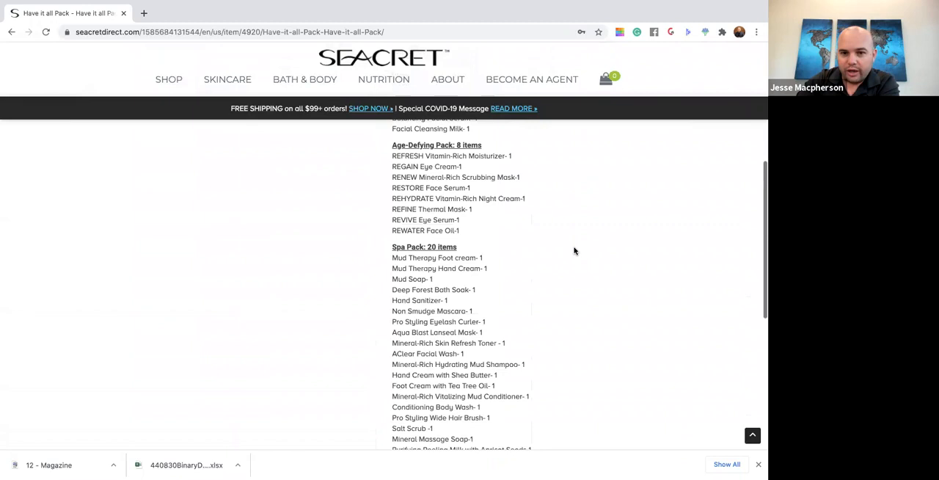
scroll(up, 3)
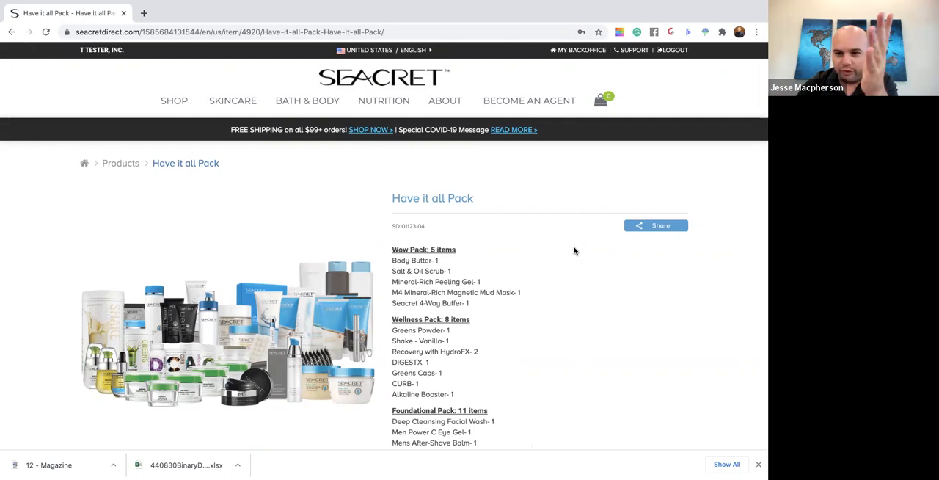
click(12, 33)
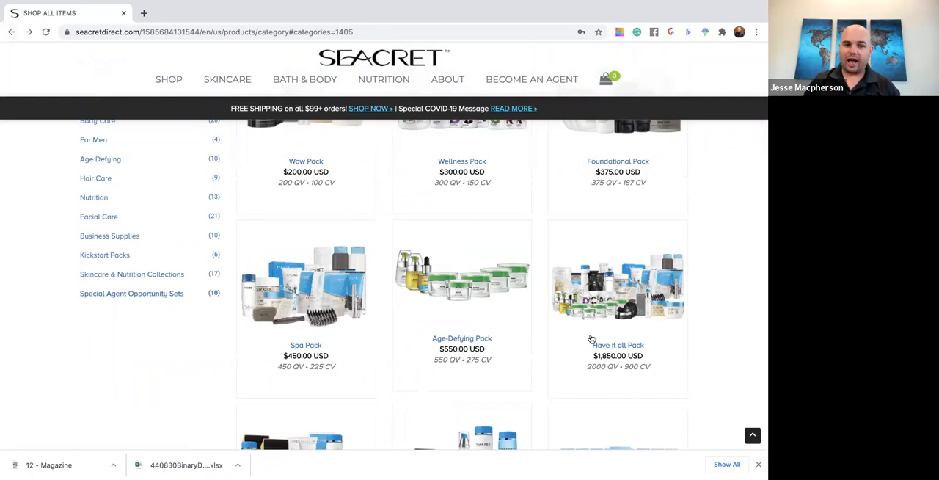
scroll(up, 3)
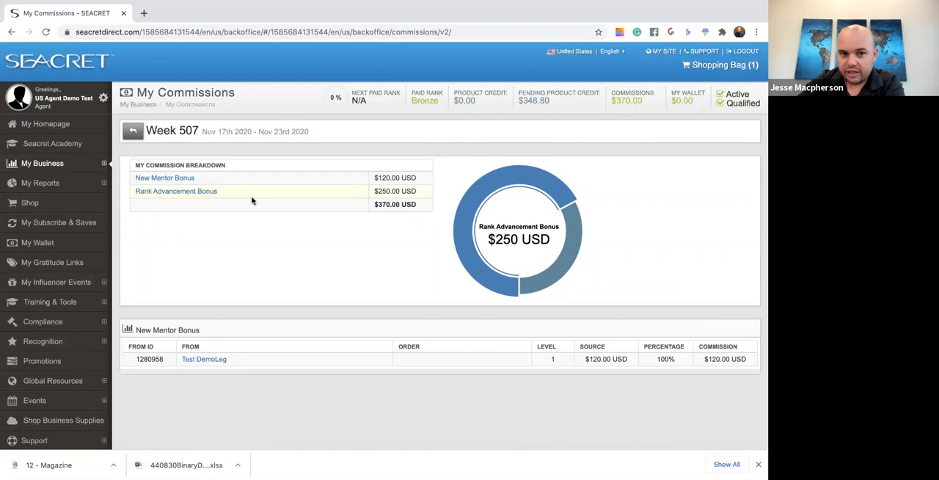
Step: Go back to My Homepage with its subscribe banner, Gratitude Links and timeline
scroll(down, 3)
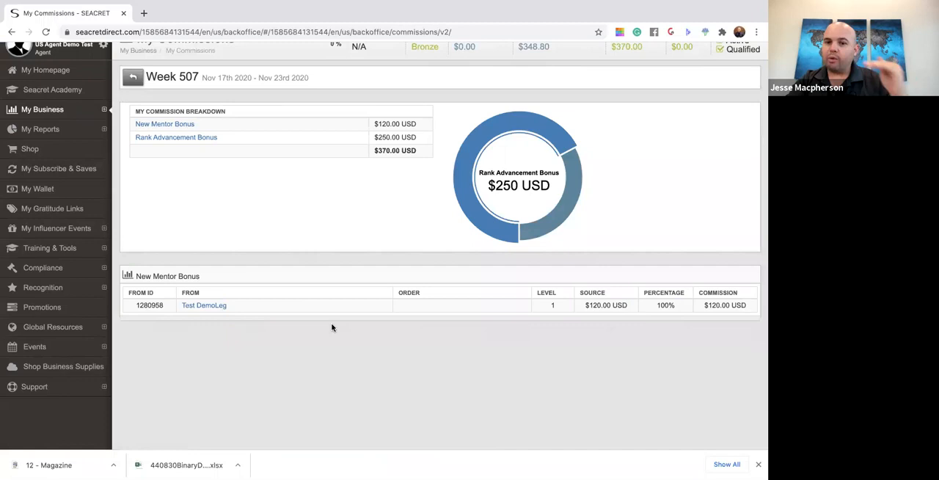
scroll(up, 3)
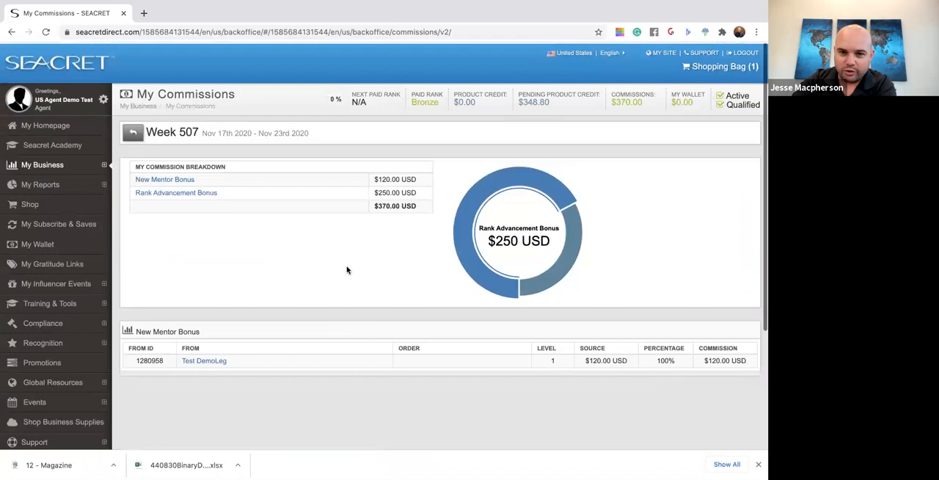
click(44, 125)
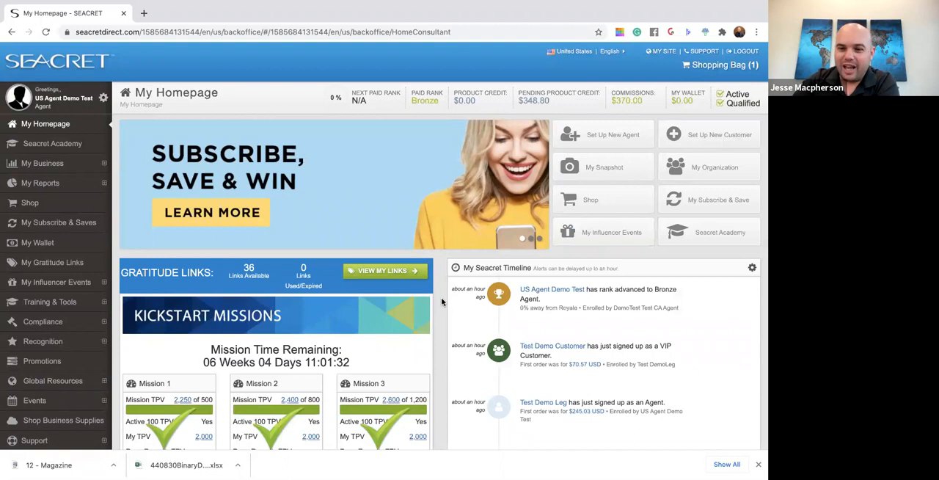